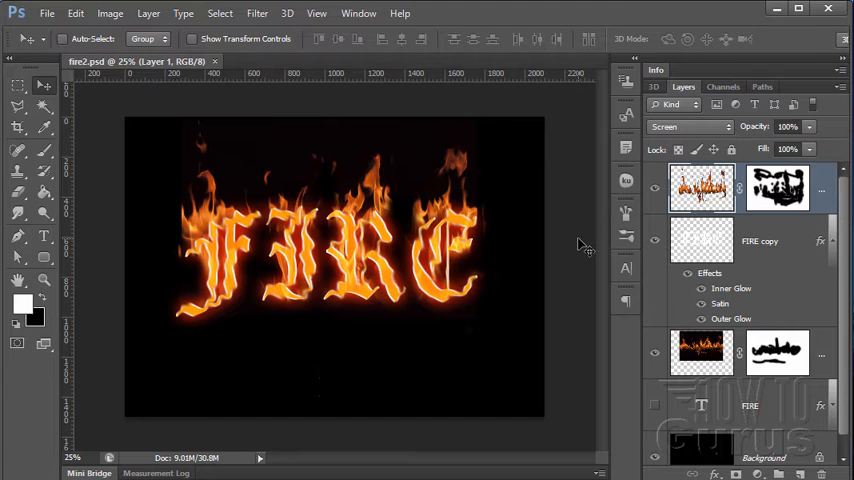
pyautogui.moveTo(285, 293)
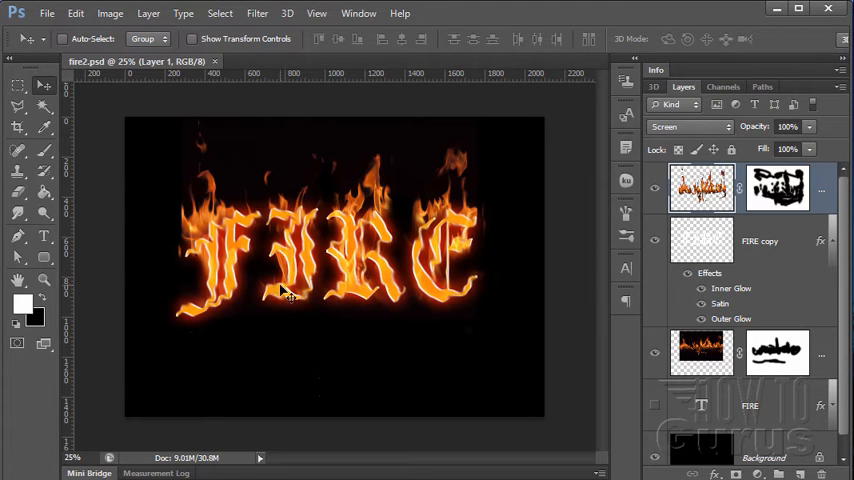
pyautogui.moveTo(400, 228)
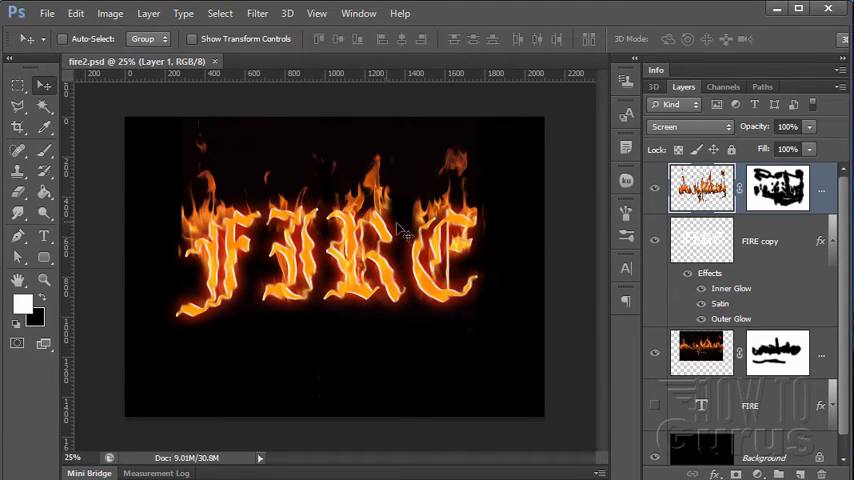
pyautogui.moveTo(450, 263)
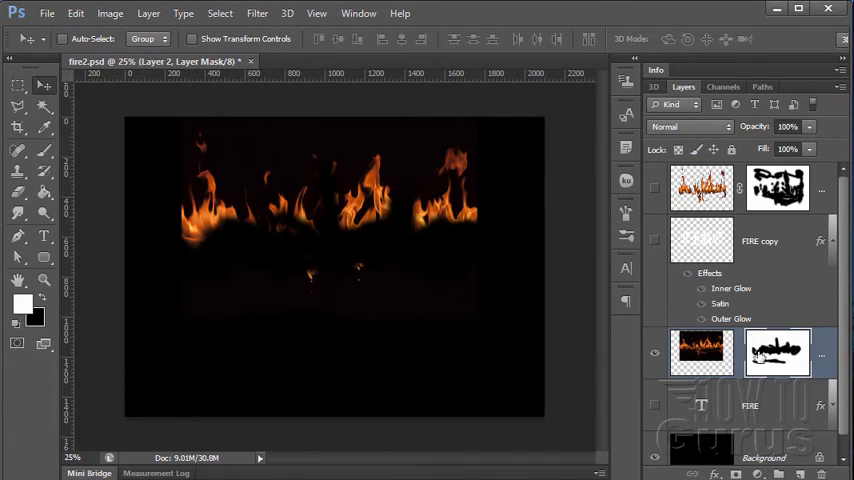
# Step: Toggle the flame mask, reshow layers, and create a new 2100×1500 px document
pyautogui.click(778, 352)
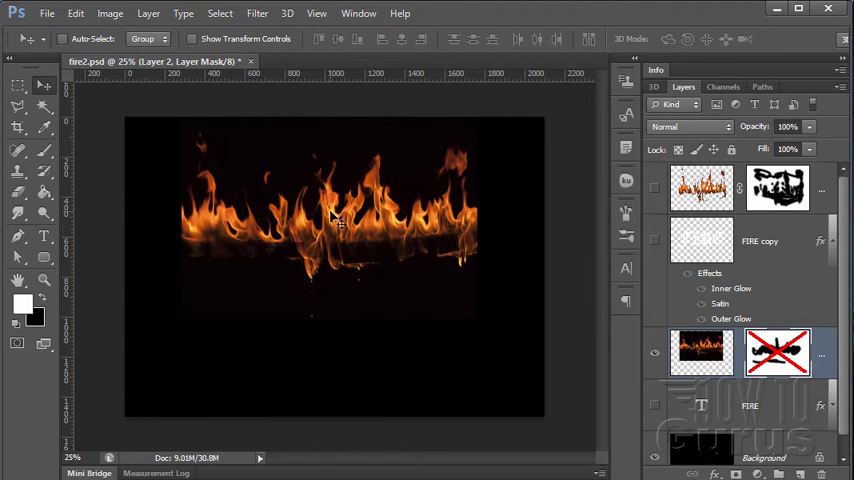
pyautogui.moveTo(435, 250)
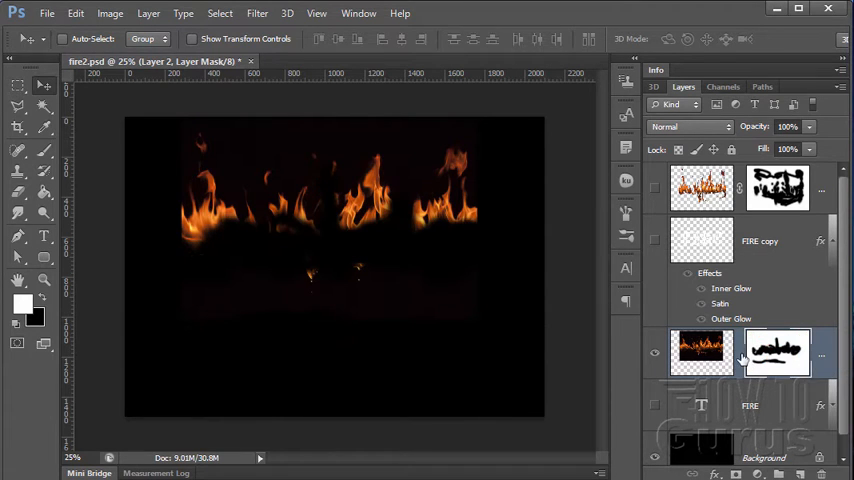
pyautogui.click(655, 243)
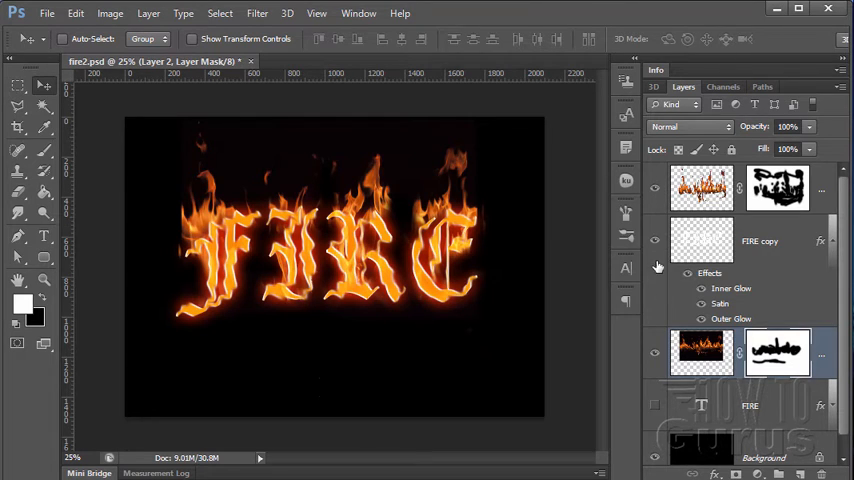
pyautogui.moveTo(657, 362)
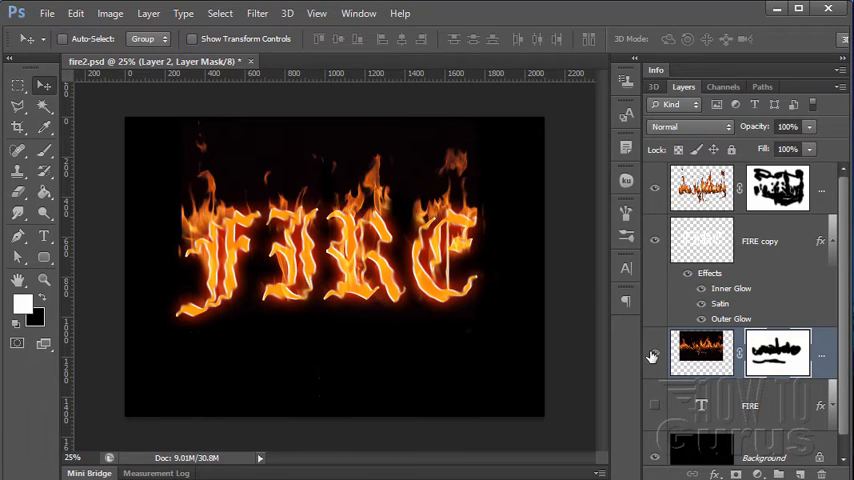
pyautogui.moveTo(745, 297)
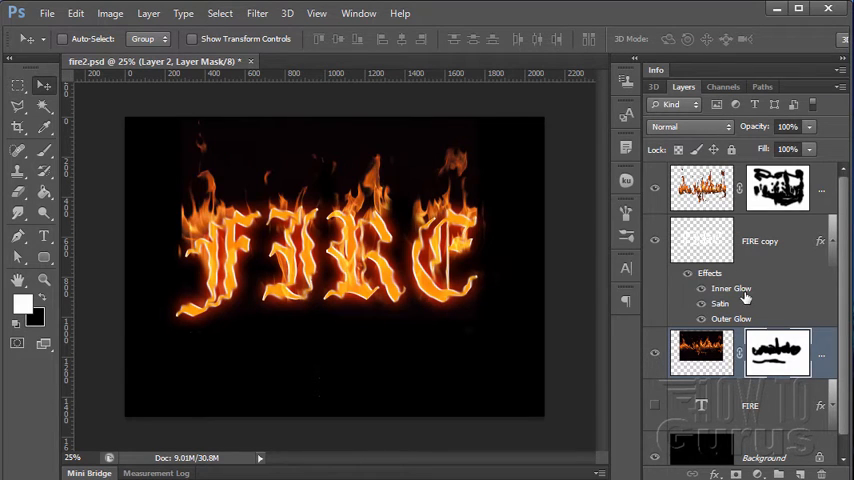
pyautogui.moveTo(340, 195)
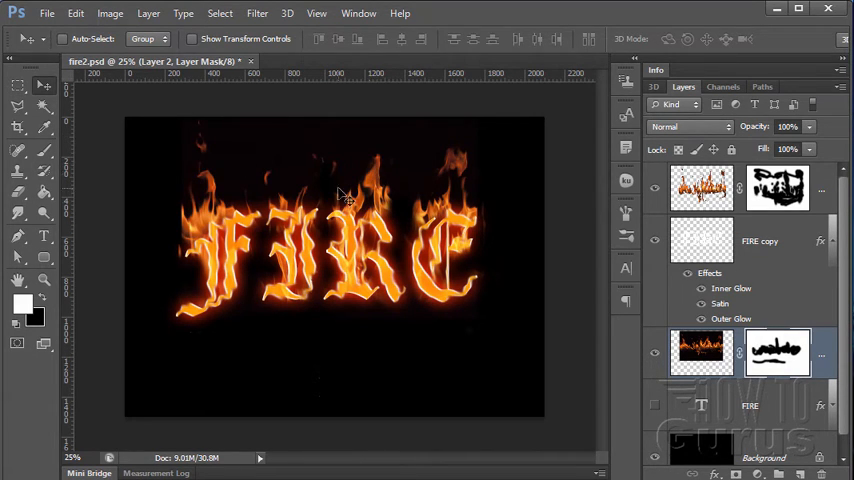
pyautogui.click(46, 13)
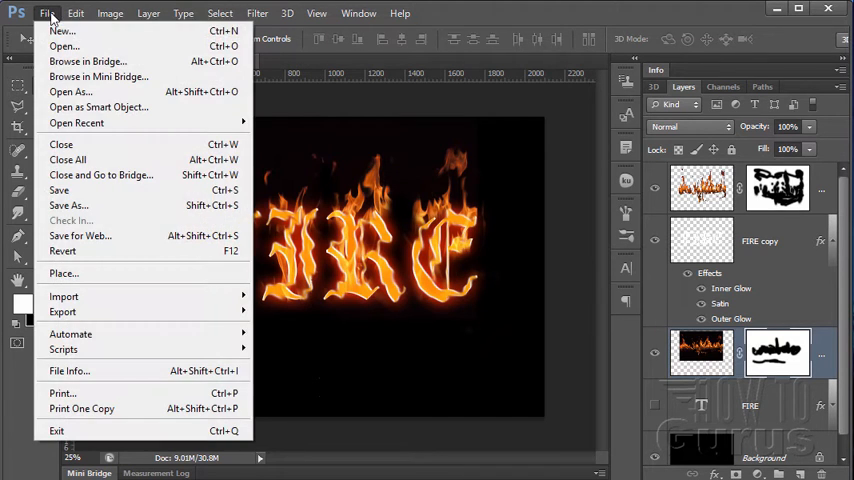
pyautogui.click(62, 30)
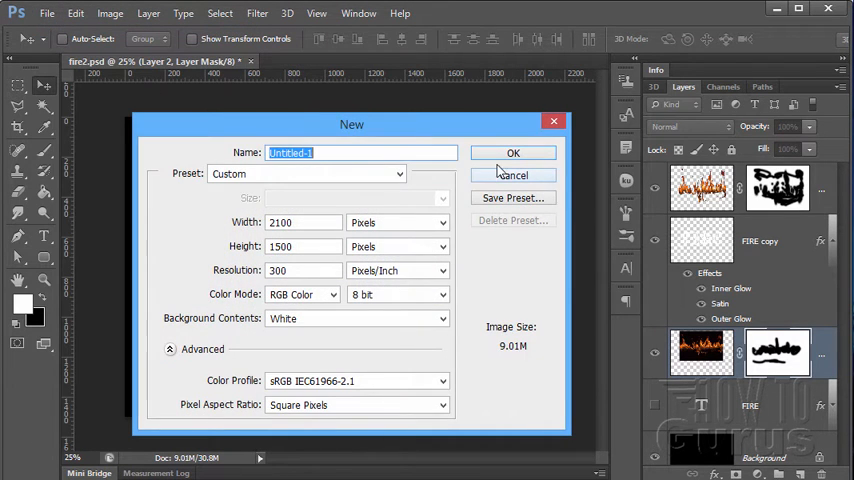
pyautogui.click(513, 152)
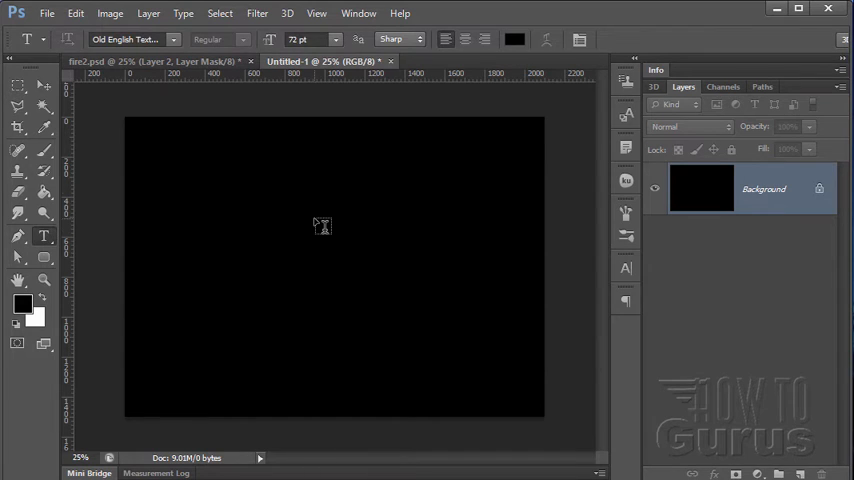
# Step: Set the text colour to golden yellow #fcc10f
pyautogui.click(514, 39)
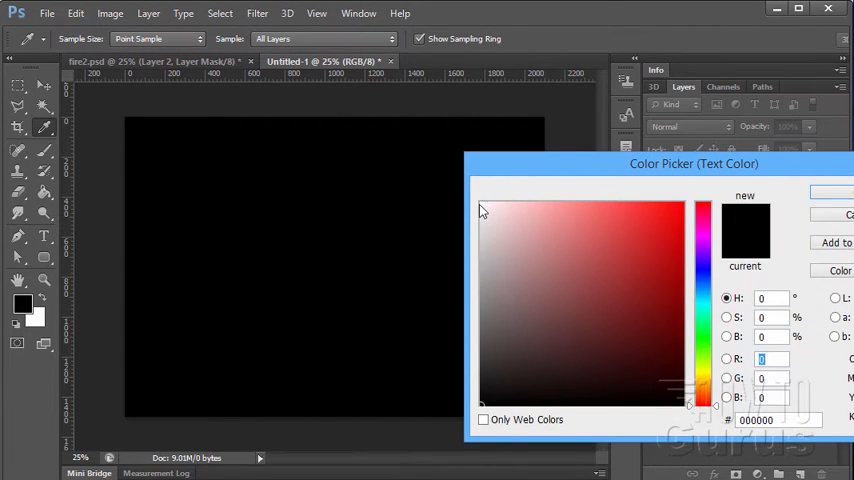
pyautogui.click(485, 205)
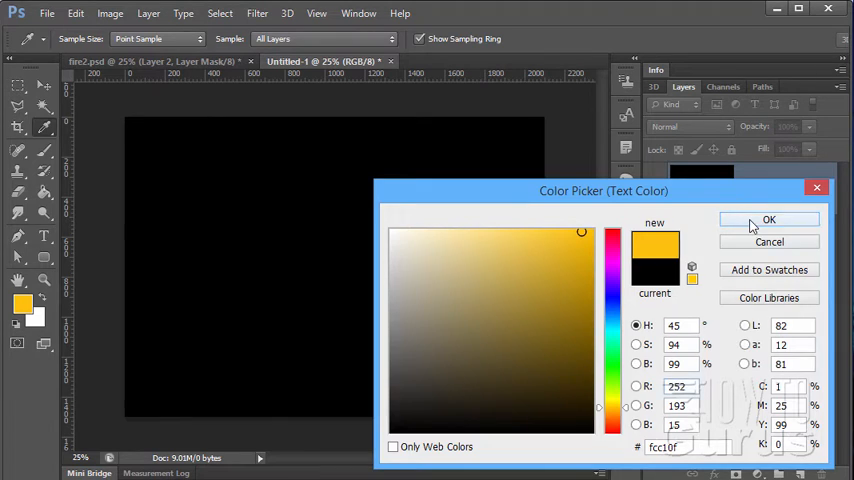
pyautogui.click(769, 219)
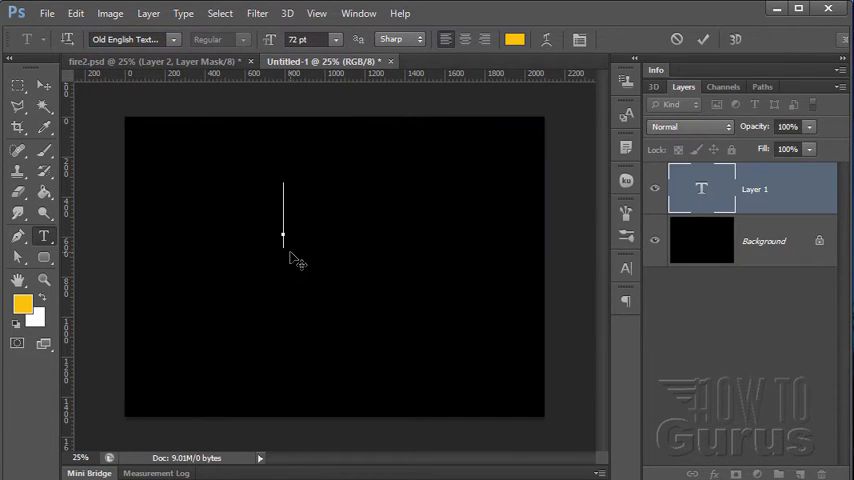
# Step: Type FIRE and apply a transform enlarging it across the canvas
pyautogui.write('RIR')
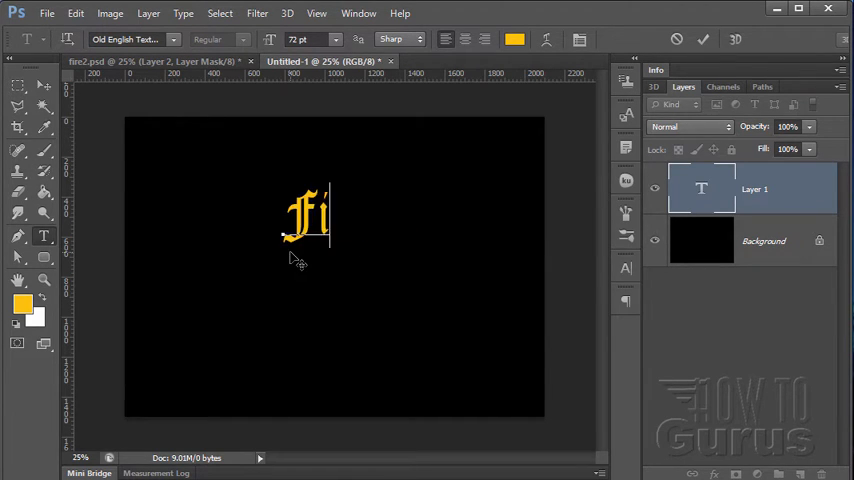
pyautogui.write('r')
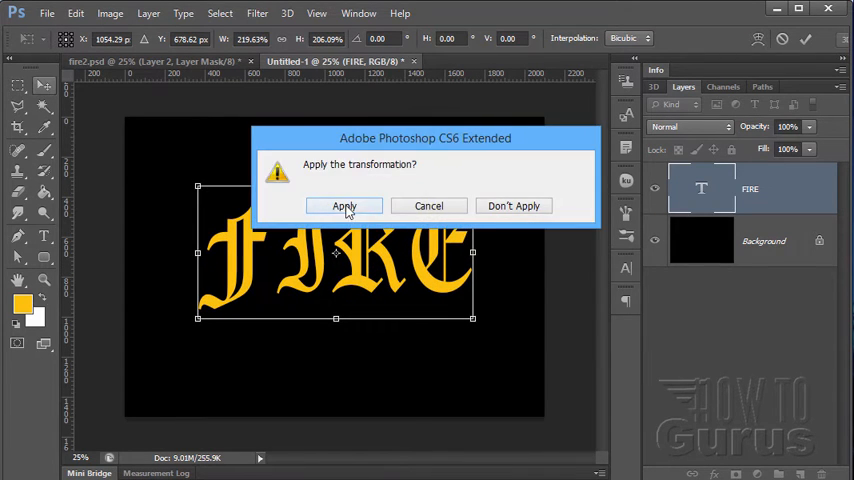
pyautogui.click(344, 205)
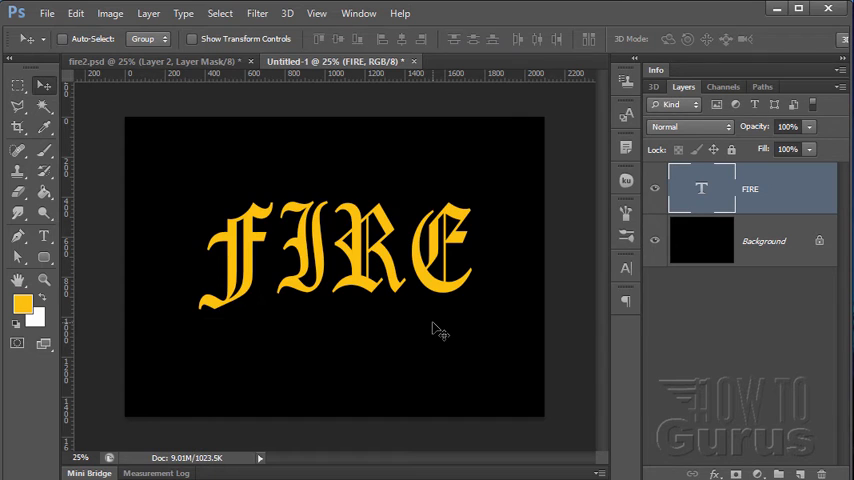
pyautogui.moveTo(353, 347)
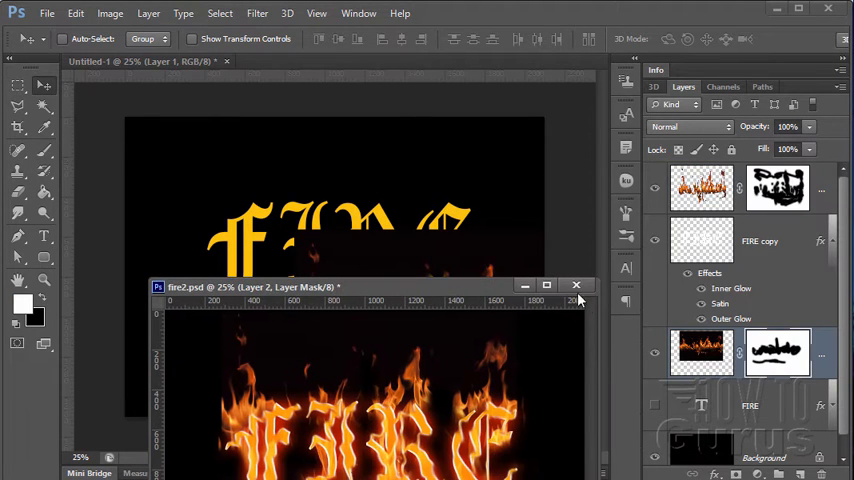
# Step: Close fire2.psd, delete Layer 1's mask, and hide the flame layer
pyautogui.click(577, 286)
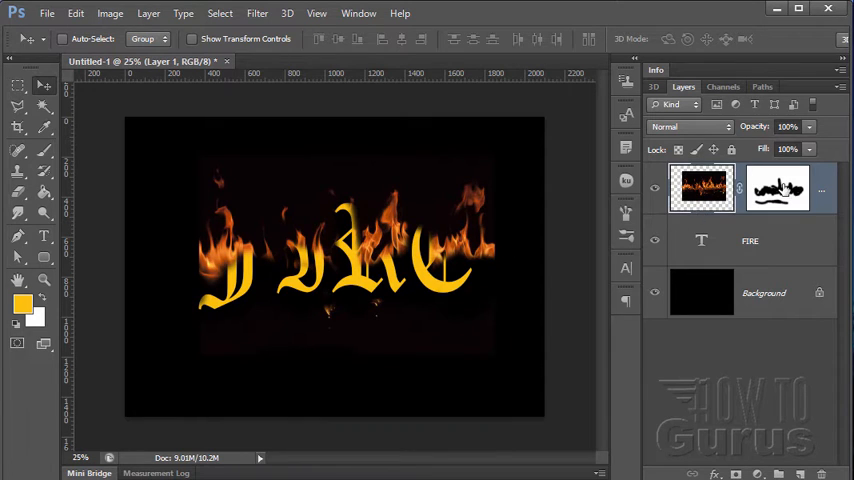
pyautogui.rightClick(778, 188)
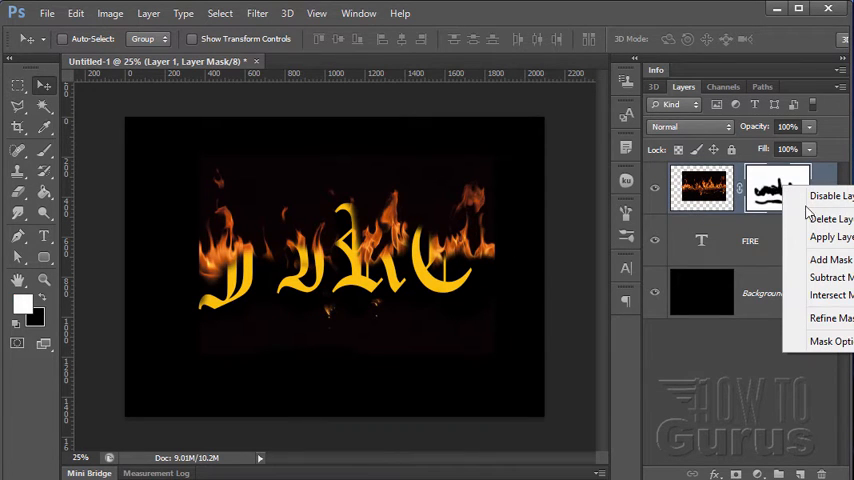
pyautogui.click(831, 219)
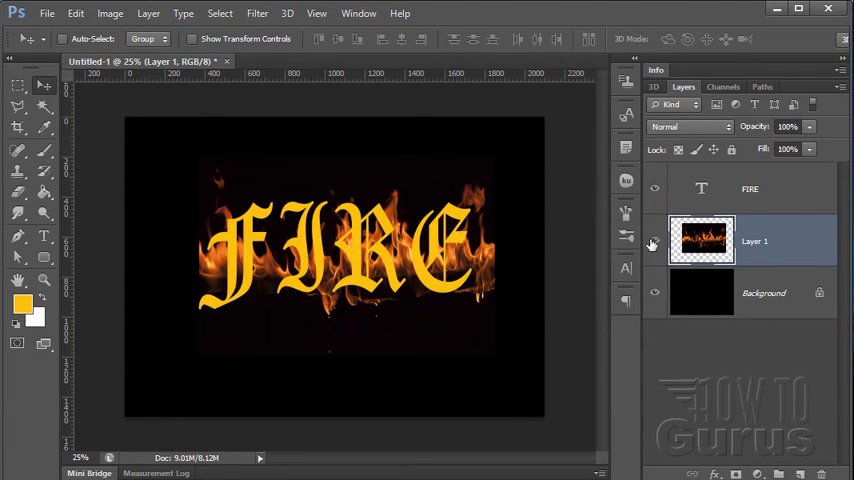
pyautogui.click(770, 188)
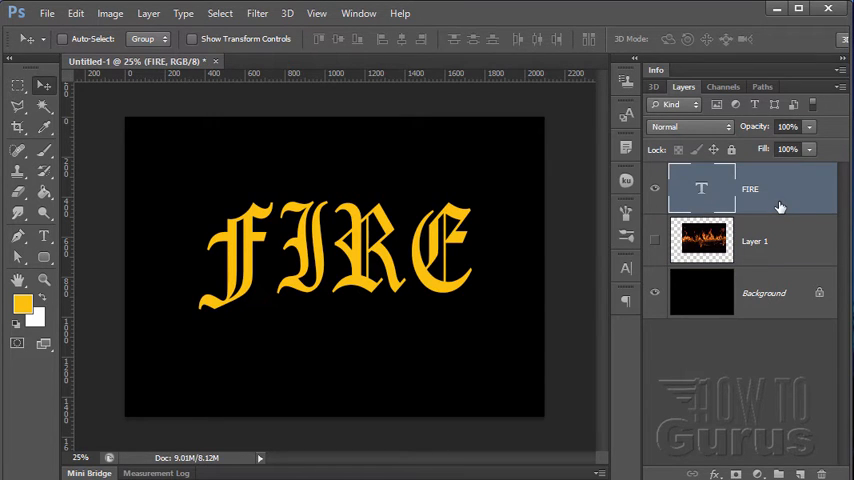
pyautogui.moveTo(294, 260)
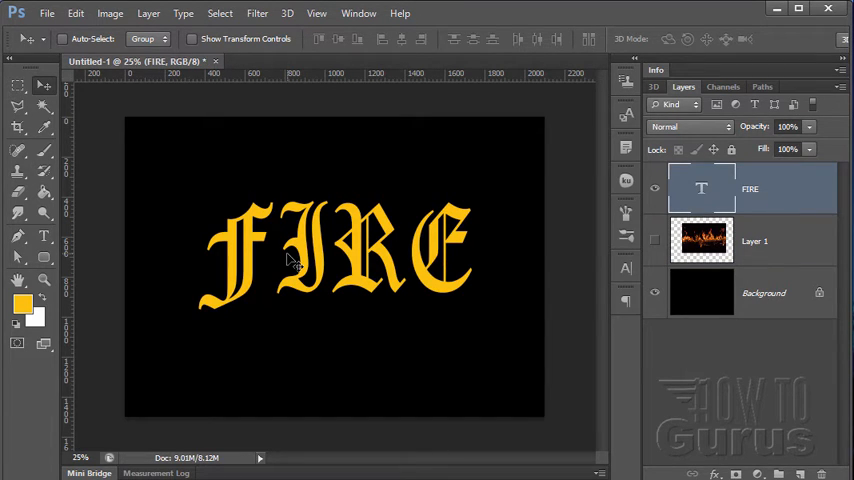
pyautogui.moveTo(258, 263)
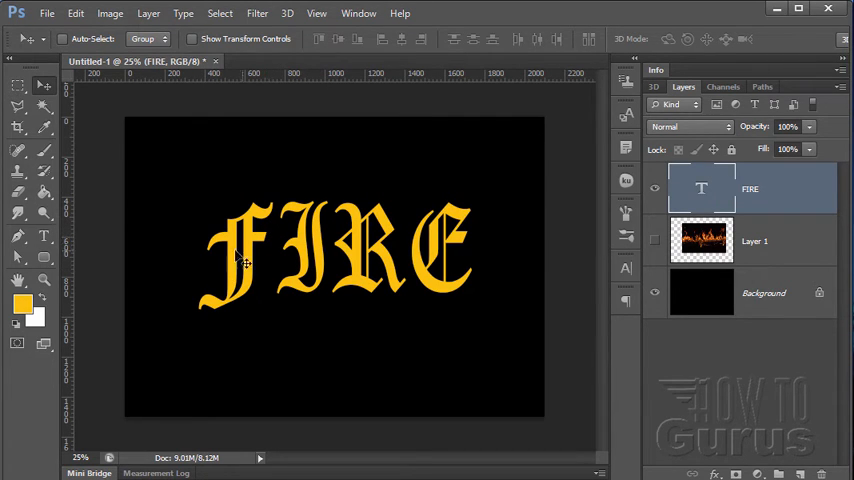
pyautogui.moveTo(390, 232)
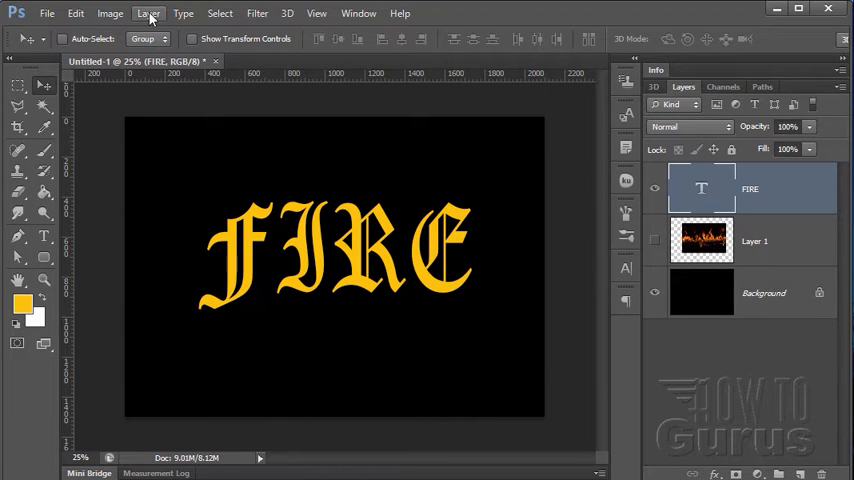
# Step: Open the Layer menu to reach Layer Style for FIRE
pyautogui.click(148, 13)
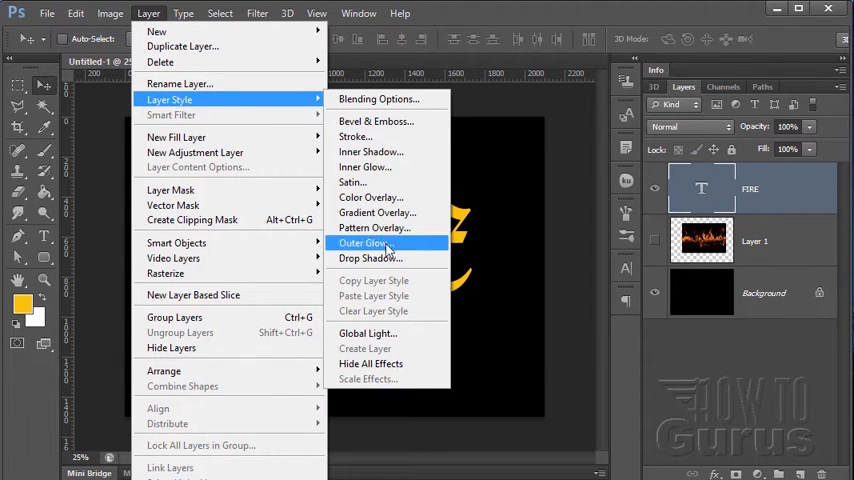
# Step: Add a dark red (7b0101) outer glow with Spread 9 and Size 70
pyautogui.click(363, 242)
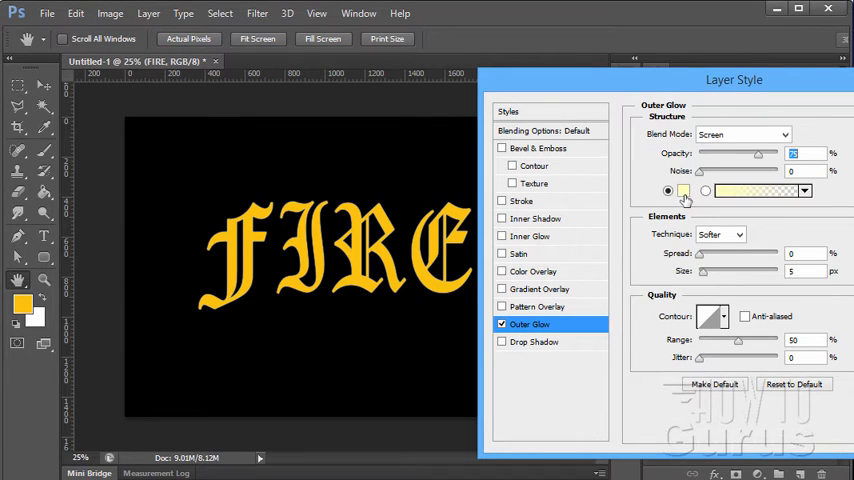
pyautogui.click(683, 191)
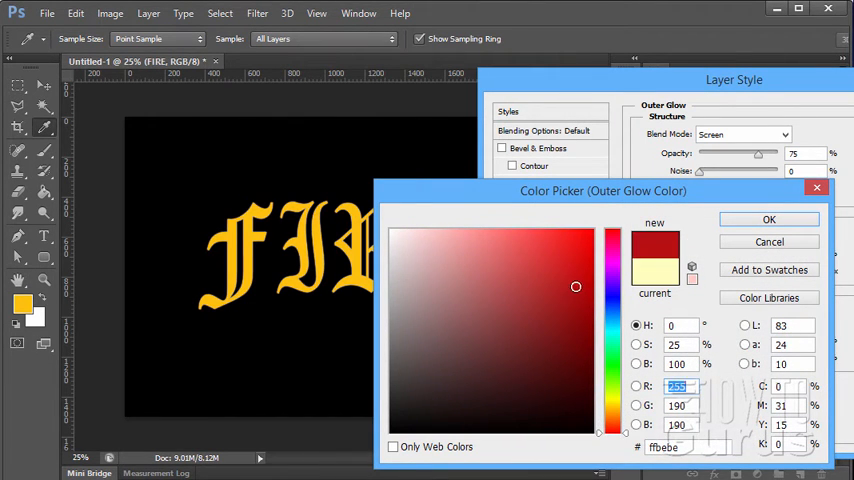
pyautogui.click(561, 313)
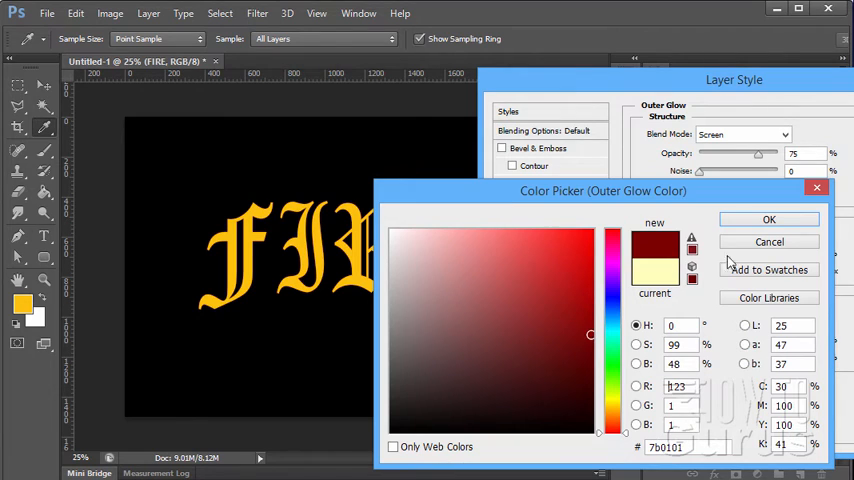
pyautogui.click(769, 219)
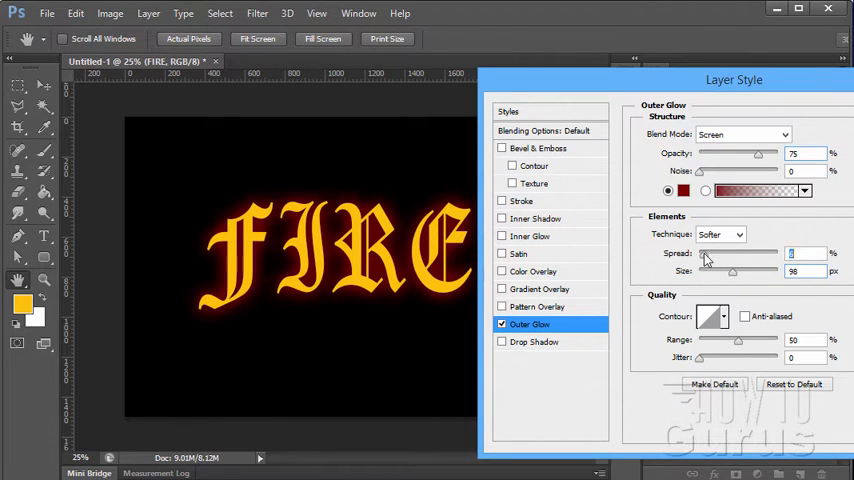
pyautogui.moveTo(705, 253); pyautogui.dragTo(745, 253)
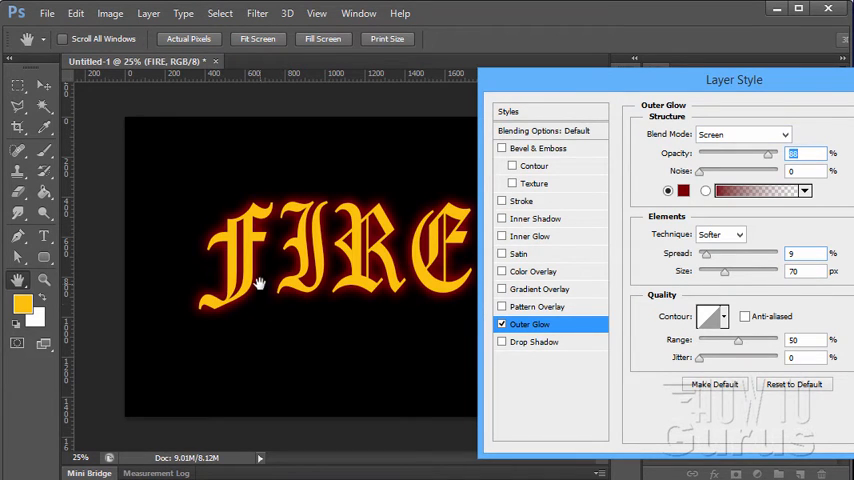
pyautogui.moveTo(512, 267)
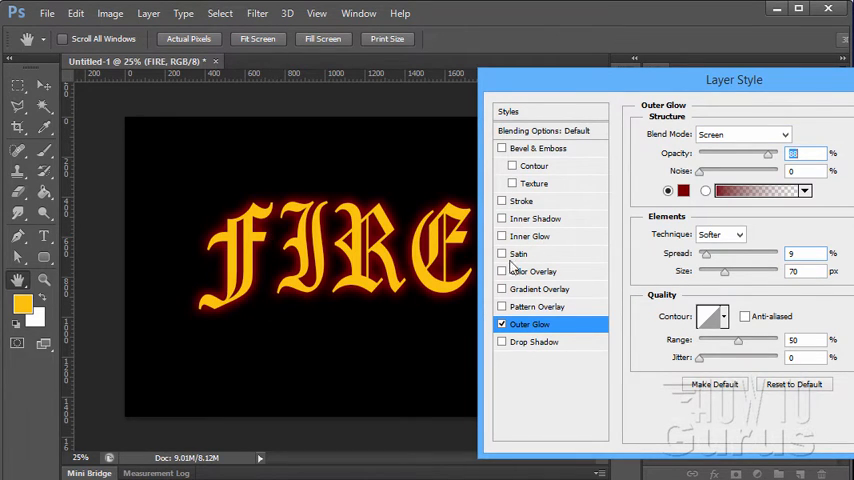
# Step: Enable Satin and set its colour to orange c15005
pyautogui.click(501, 253)
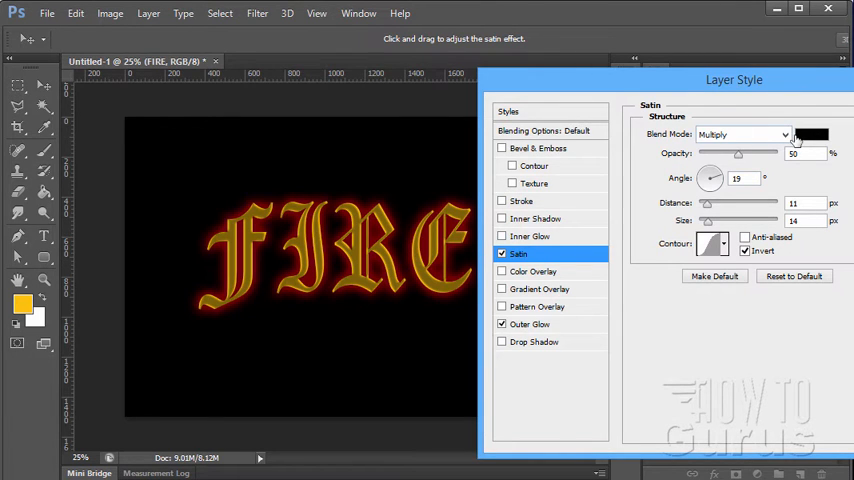
pyautogui.click(811, 134)
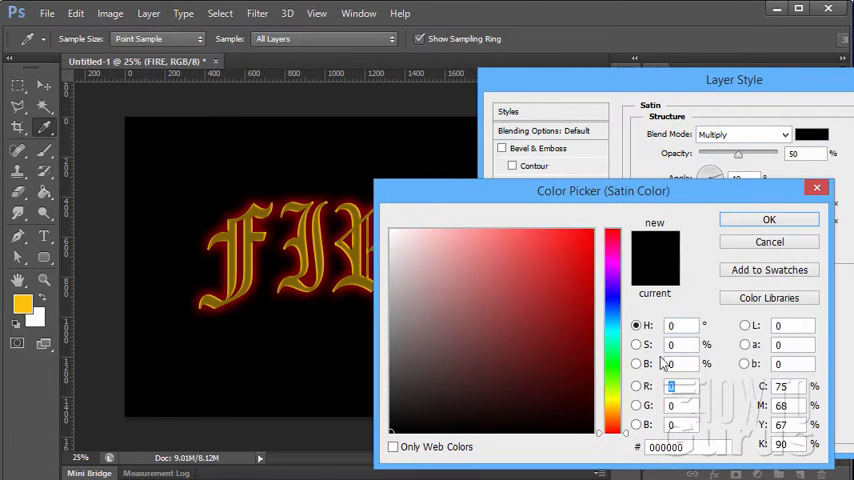
pyautogui.click(614, 420)
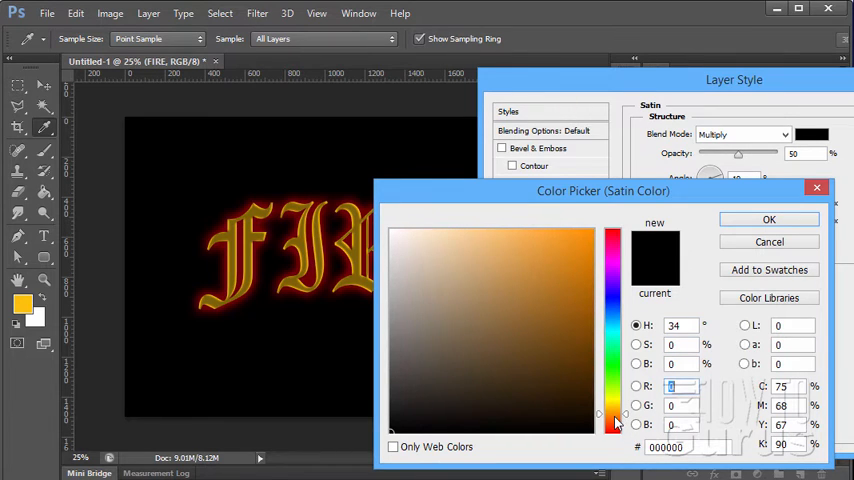
pyautogui.click(565, 279)
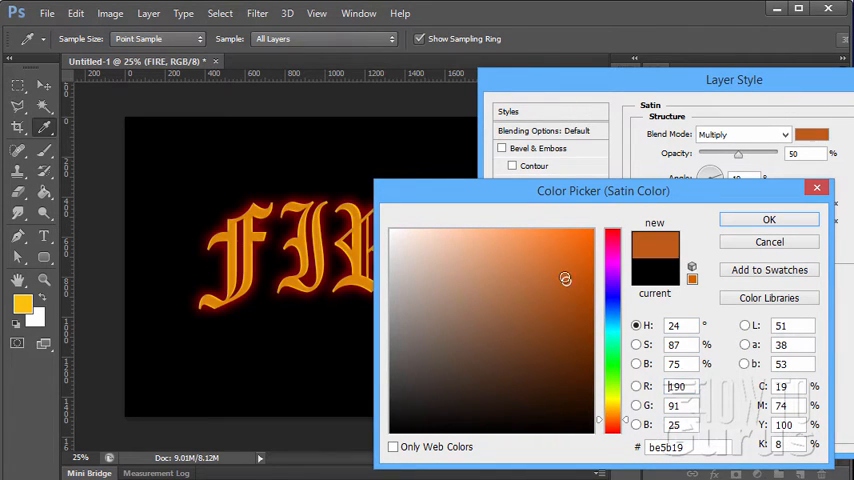
pyautogui.click(573, 274)
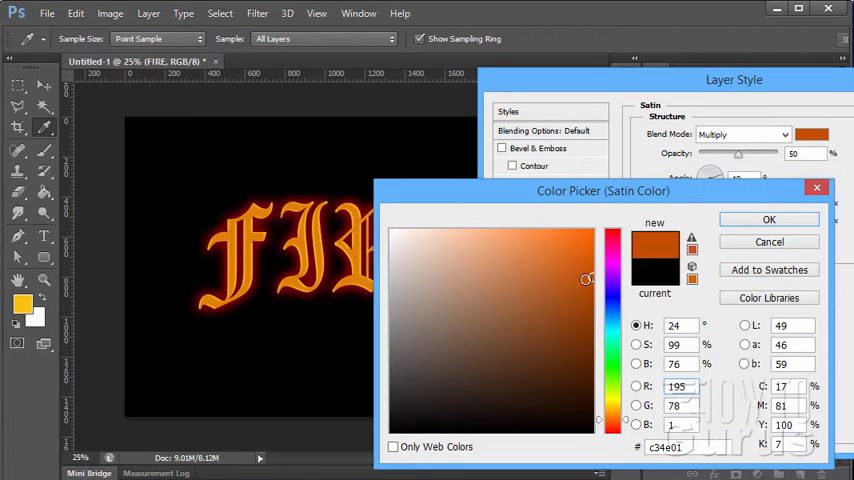
pyautogui.moveTo(585, 278); pyautogui.dragTo(588, 278)
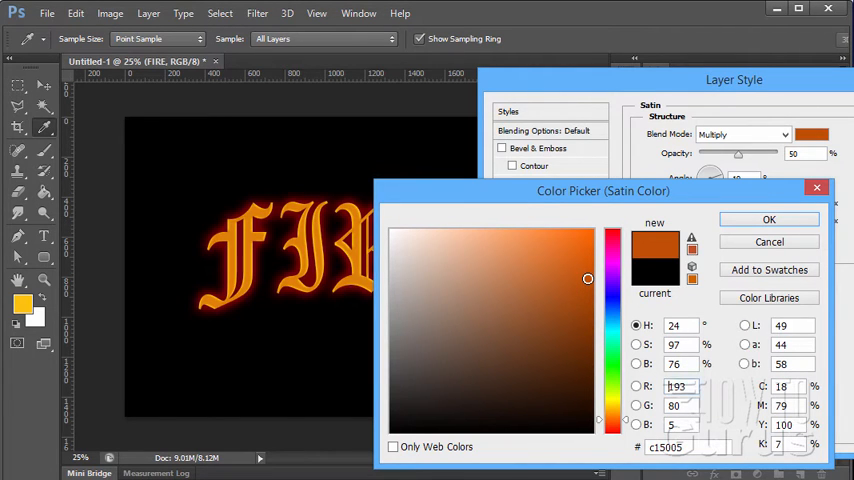
pyautogui.click(769, 219)
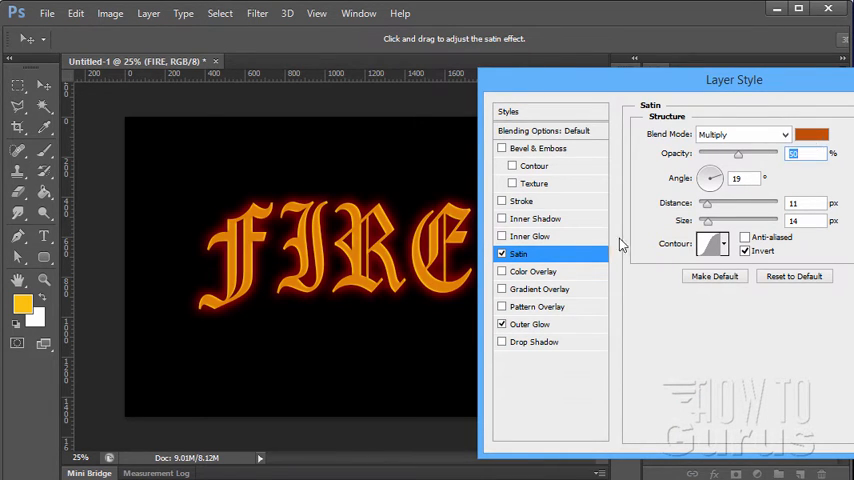
pyautogui.moveTo(360, 265)
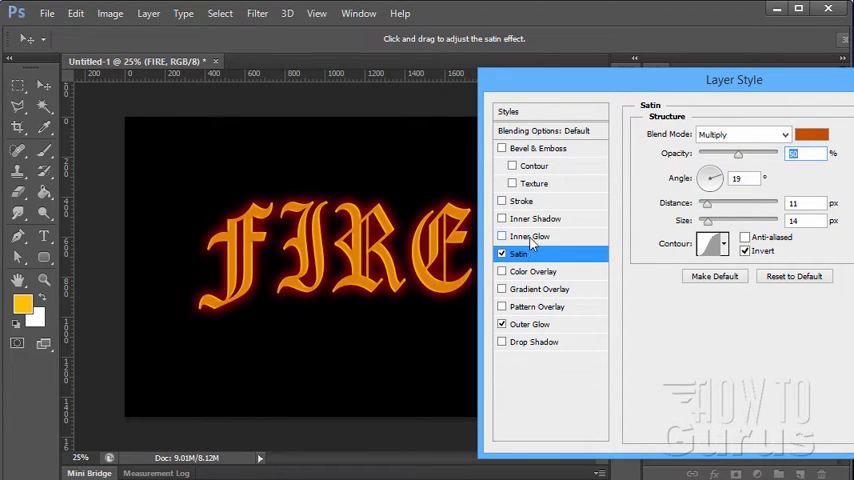
# Step: Enable Inner Glow in the FIRE text's Layer Style dialog
pyautogui.click(530, 236)
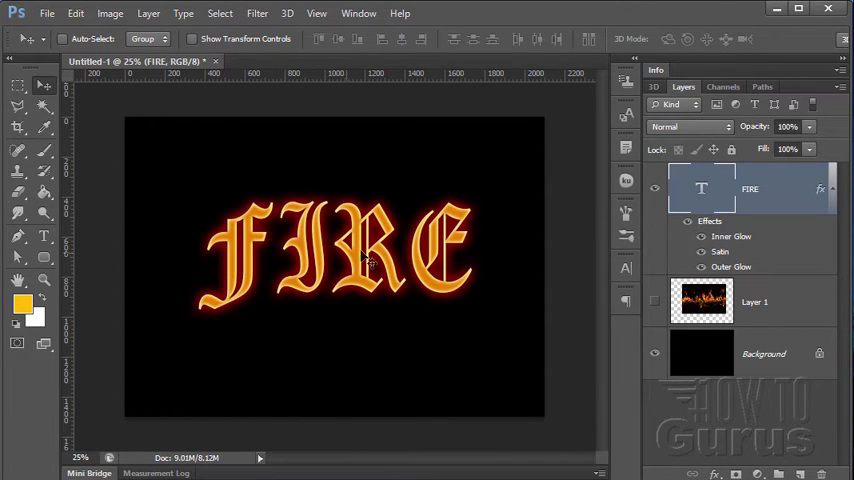
pyautogui.moveTo(290, 258)
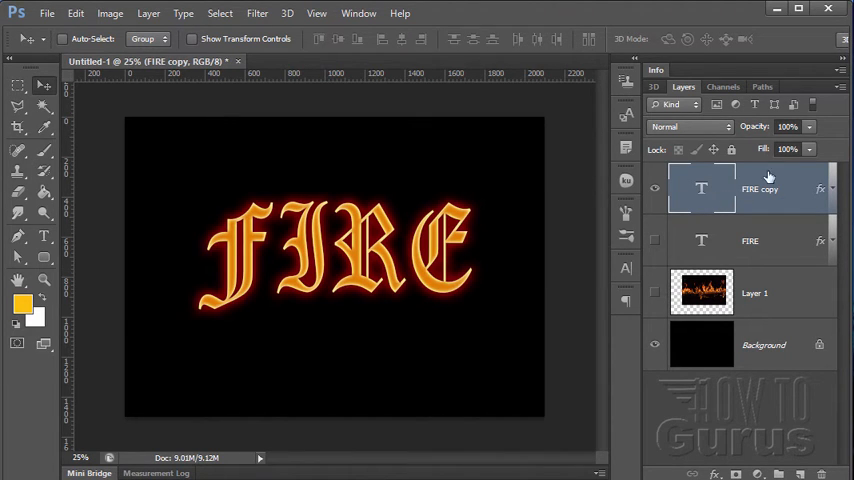
# Step: Bring up the FIRE copy layer's context menu to rasterize its layer style
pyautogui.rightClick(760, 188)
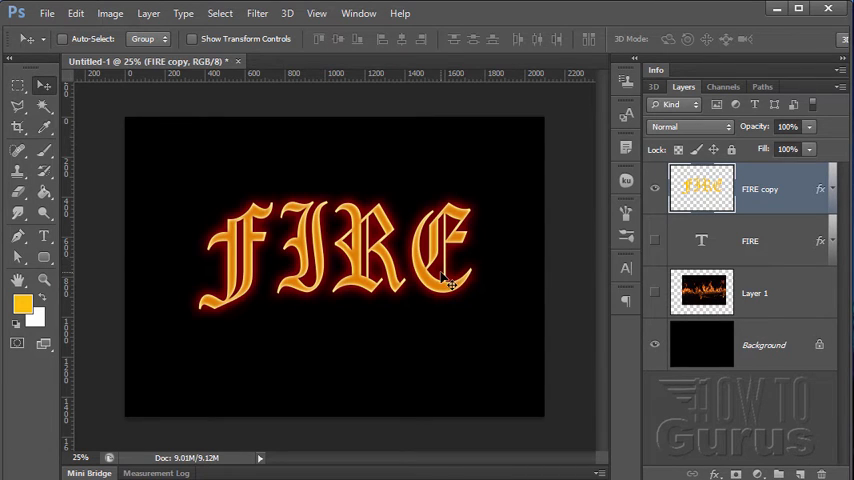
# Step: Select the Smudge tool and adjust its brush hardness
pyautogui.click(18, 213)
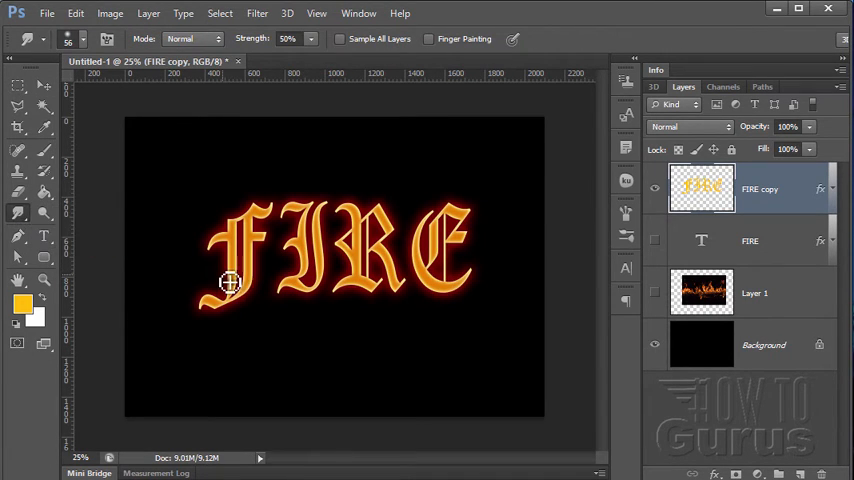
pyautogui.moveTo(186, 278)
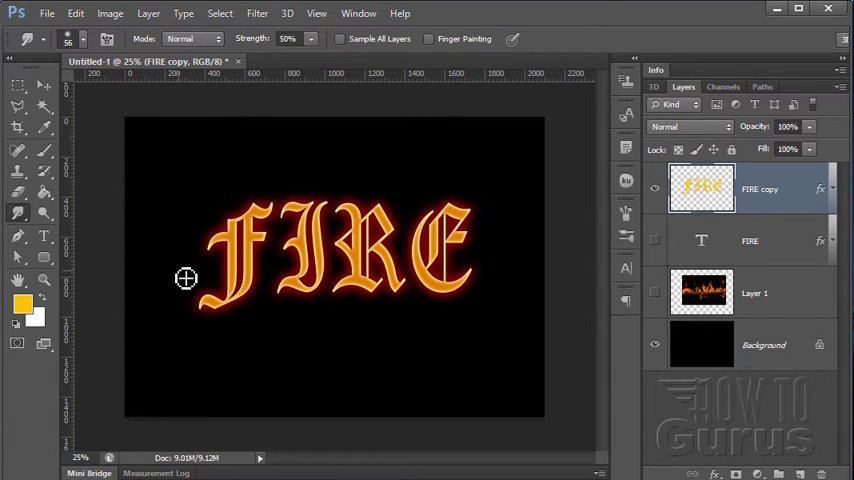
pyautogui.moveTo(80, 52)
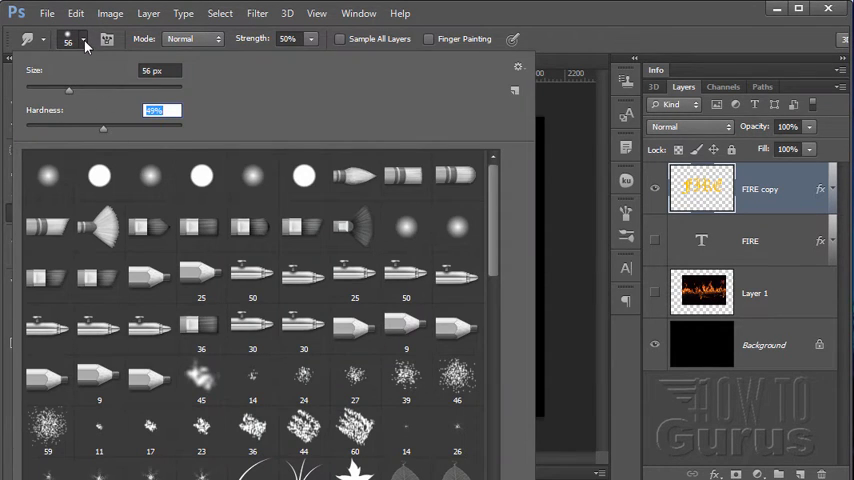
pyautogui.click(85, 44)
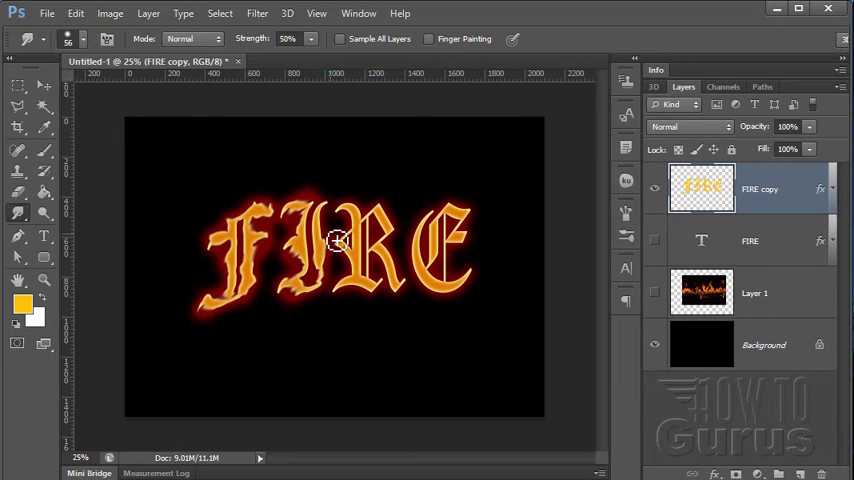
pyautogui.moveTo(330, 218)
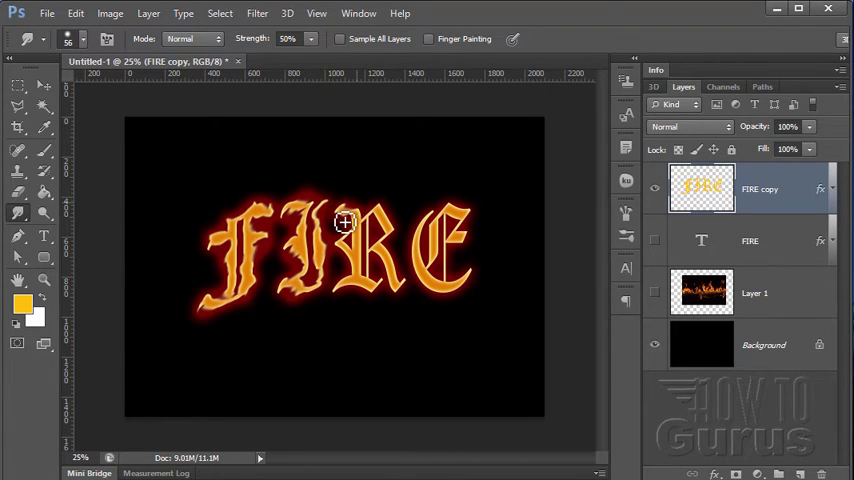
pyautogui.moveTo(392, 217)
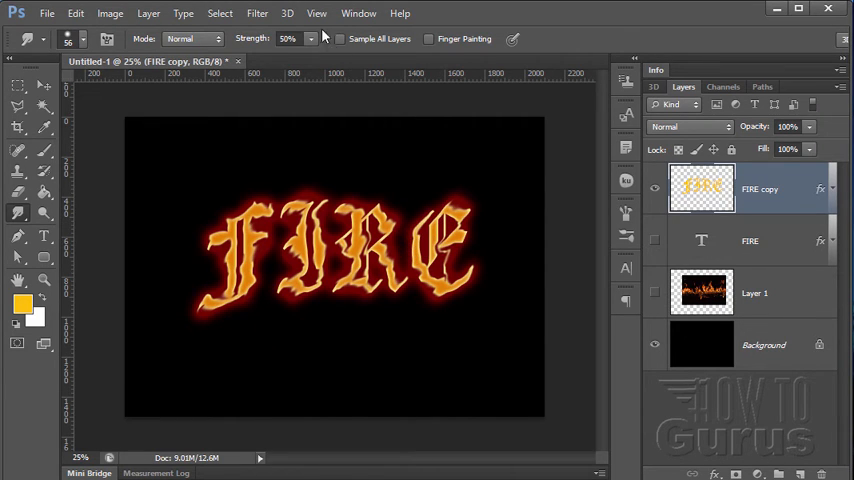
pyautogui.moveTo(422, 250)
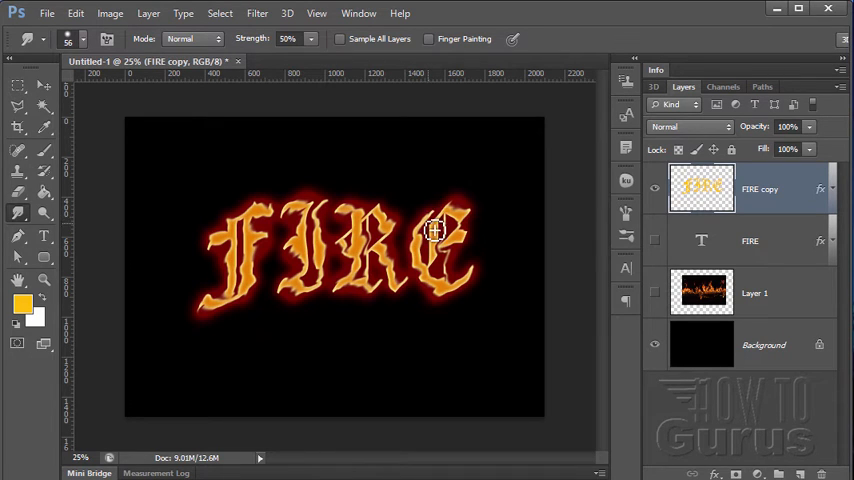
pyautogui.moveTo(477, 234)
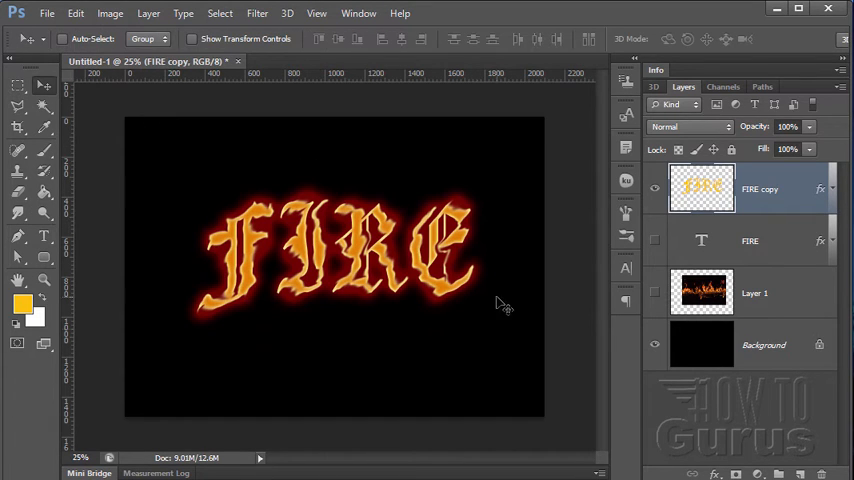
pyautogui.moveTo(347, 327)
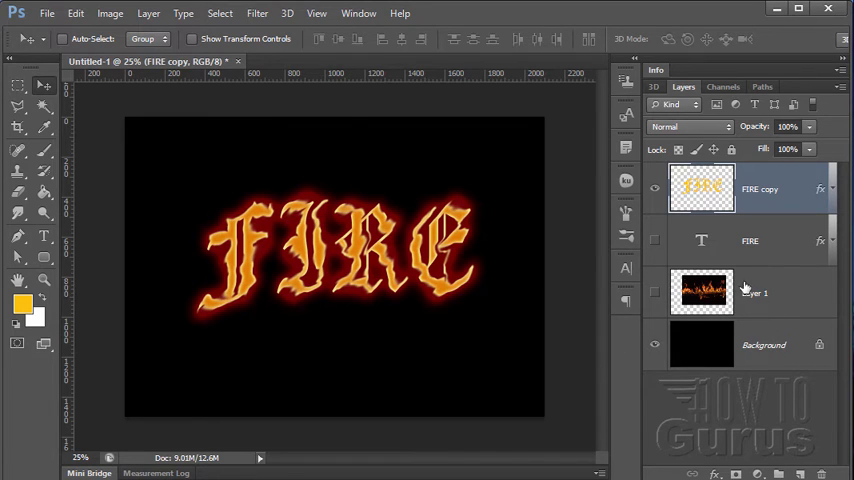
pyautogui.moveTo(793, 302)
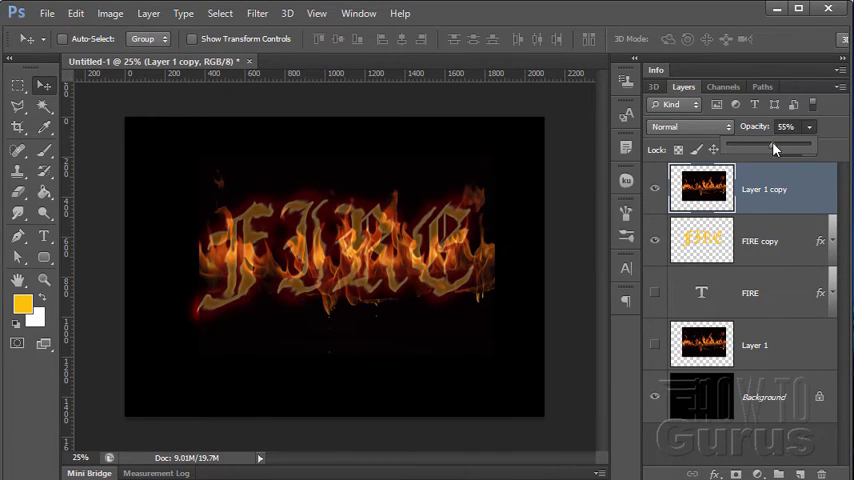
pyautogui.moveTo(775, 150); pyautogui.dragTo(770, 150)
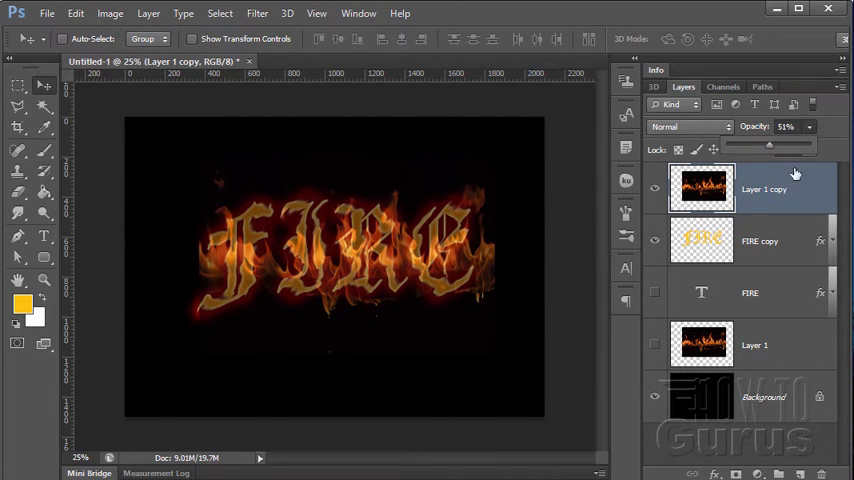
pyautogui.moveTo(245, 238)
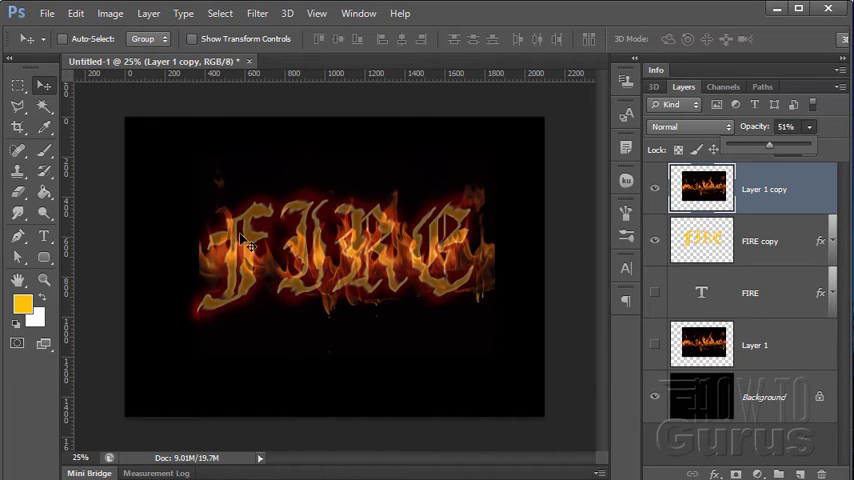
pyautogui.moveTo(247, 300)
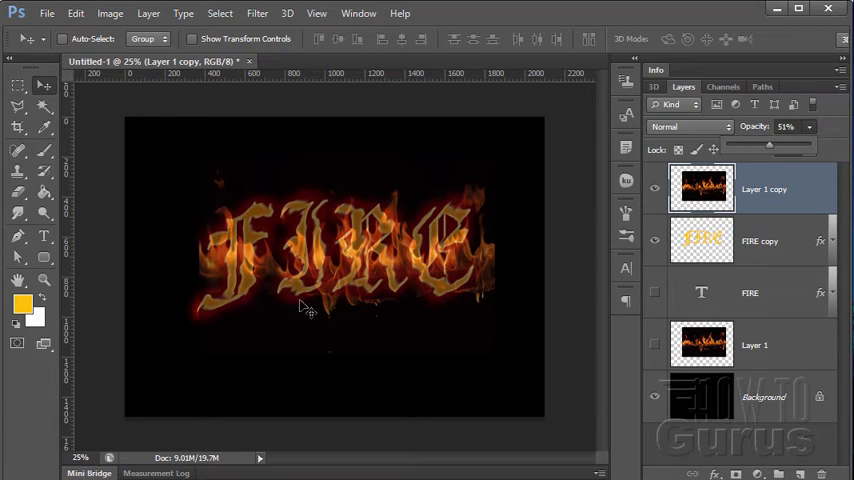
pyautogui.moveTo(282, 224)
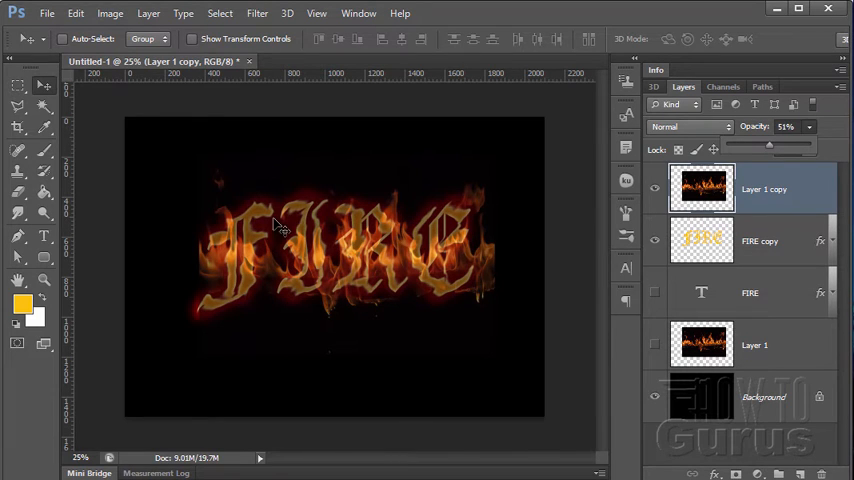
pyautogui.moveTo(252, 255)
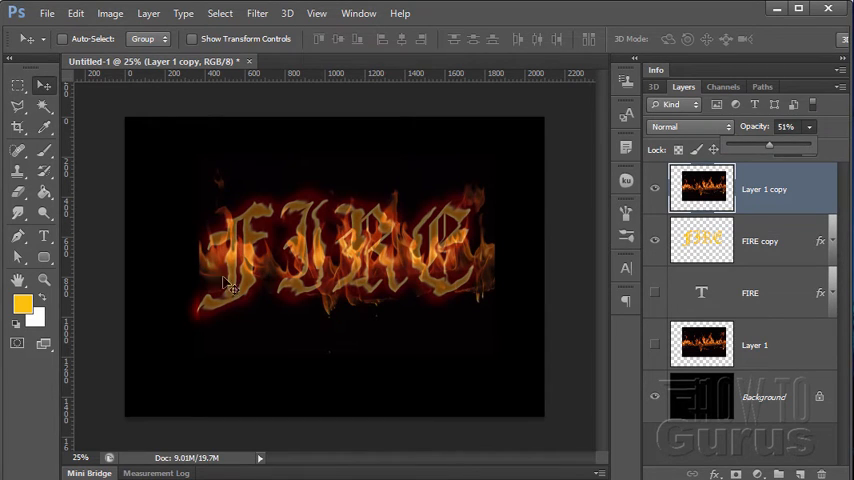
pyautogui.moveTo(300, 230)
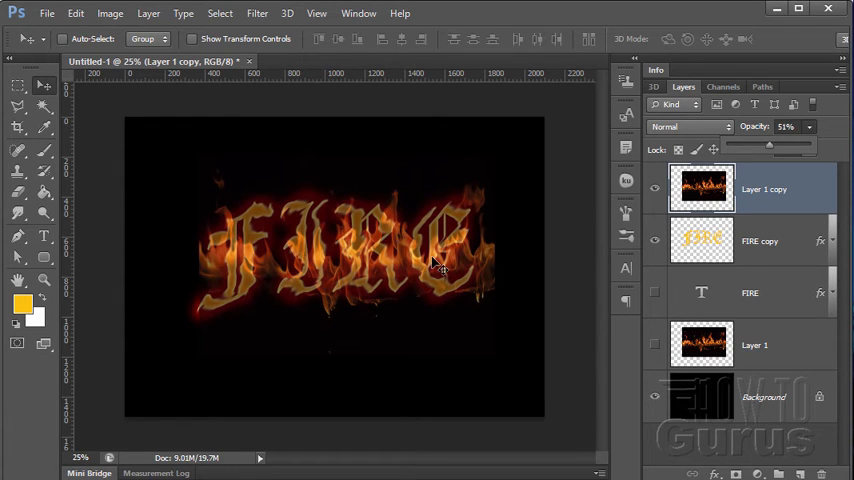
pyautogui.moveTo(720, 221)
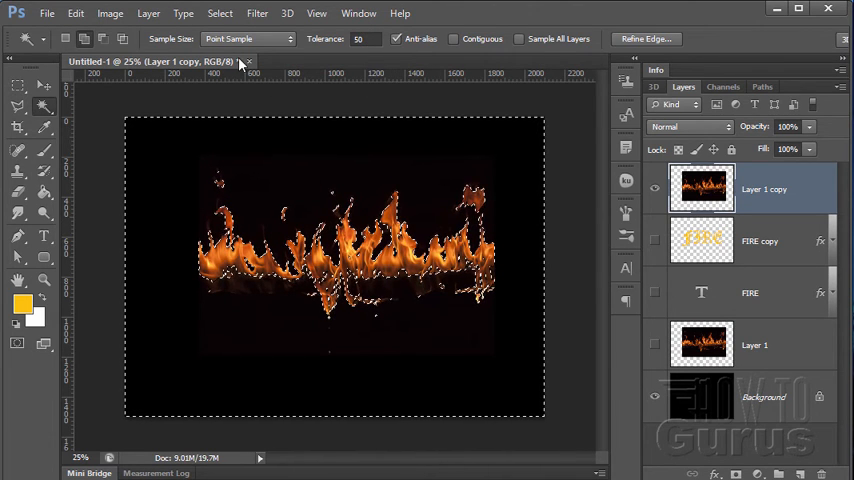
# Step: Clear the current selection and select the flame copy layer, Layer 1 copy
pyautogui.click(234, 47)
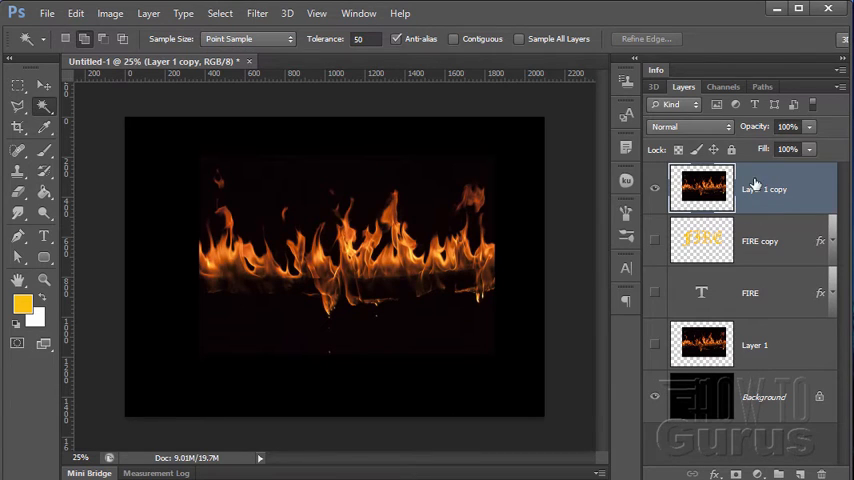
pyautogui.click(723, 87)
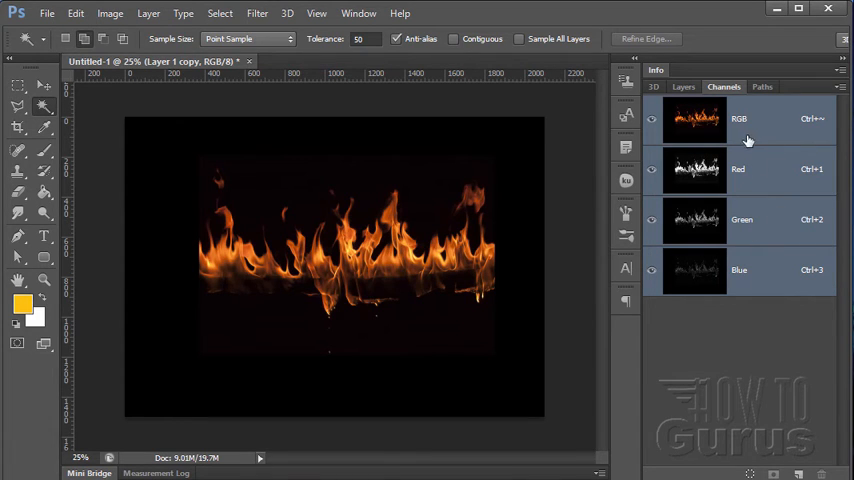
# Step: Try isolating the Red channel, undo it, and return to the composite view
pyautogui.click(738, 169)
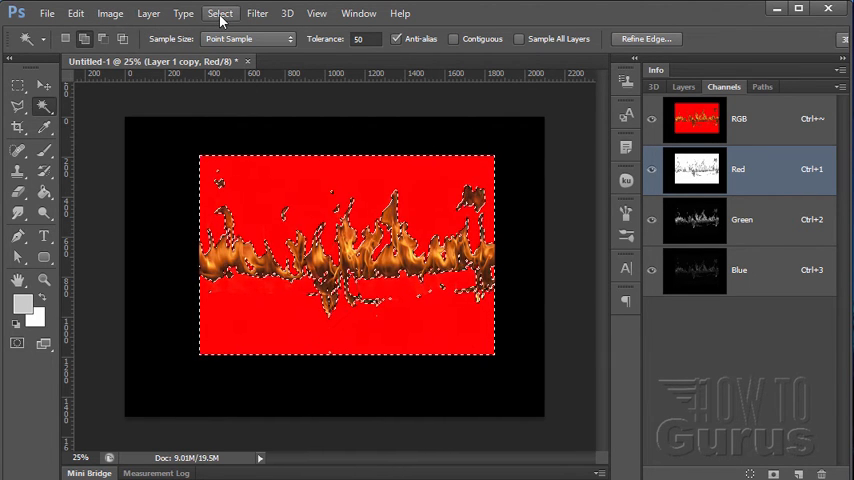
pyautogui.click(75, 13)
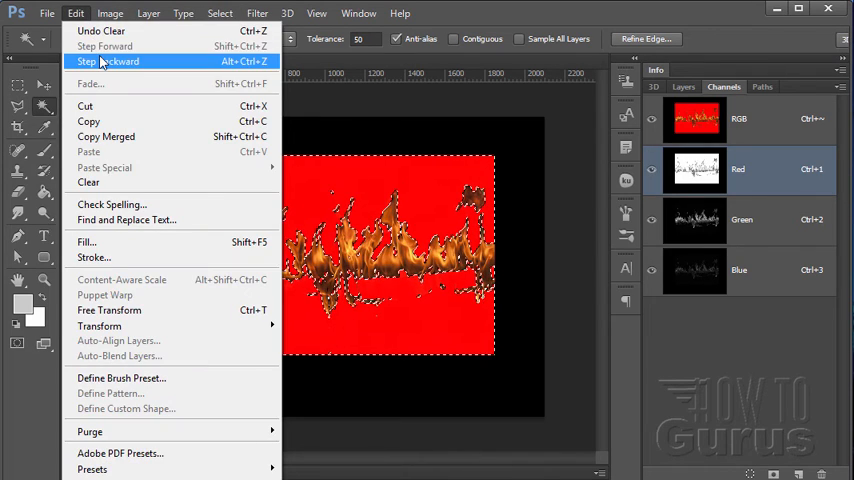
pyautogui.click(96, 61)
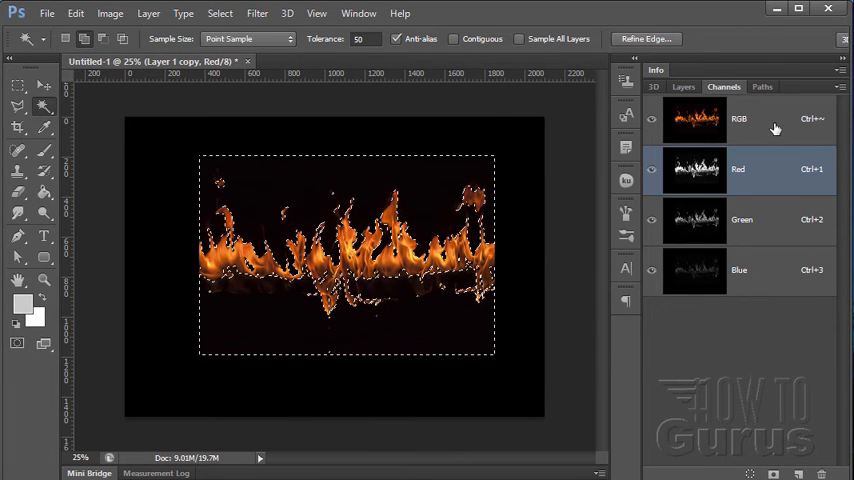
pyautogui.click(683, 86)
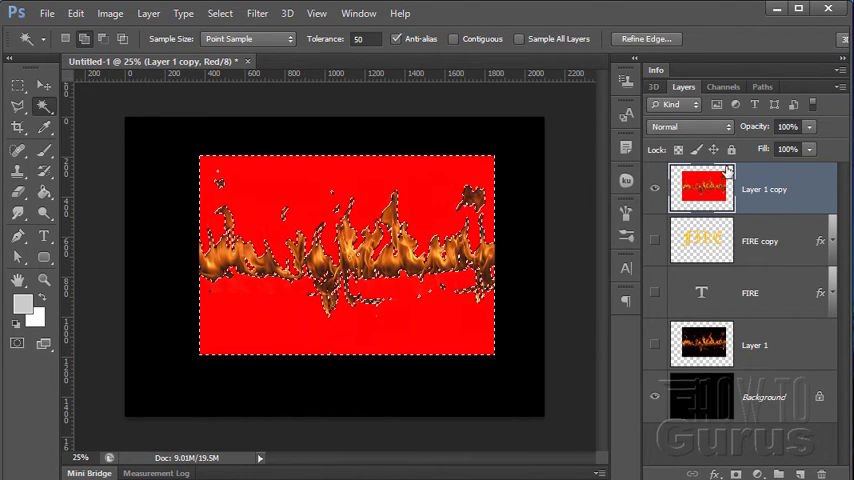
# Step: Select from the Red channel on Layer 1 copy, hide the black background, and deselect
pyautogui.click(723, 86)
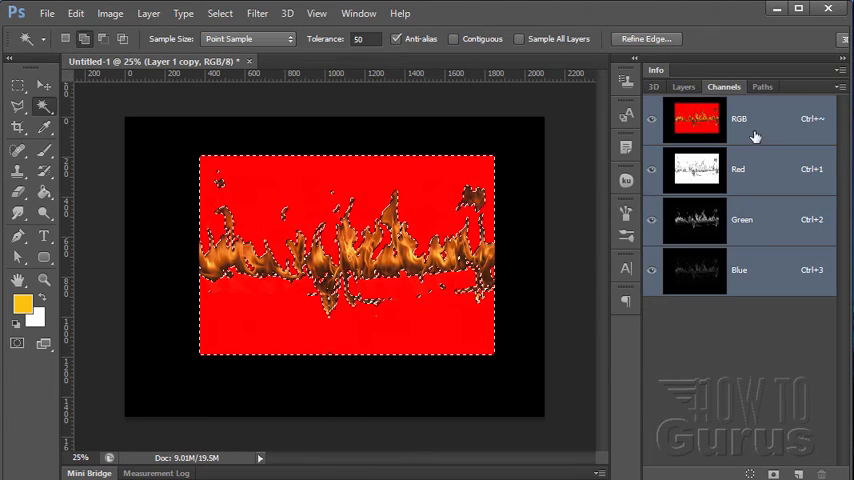
pyautogui.click(738, 168)
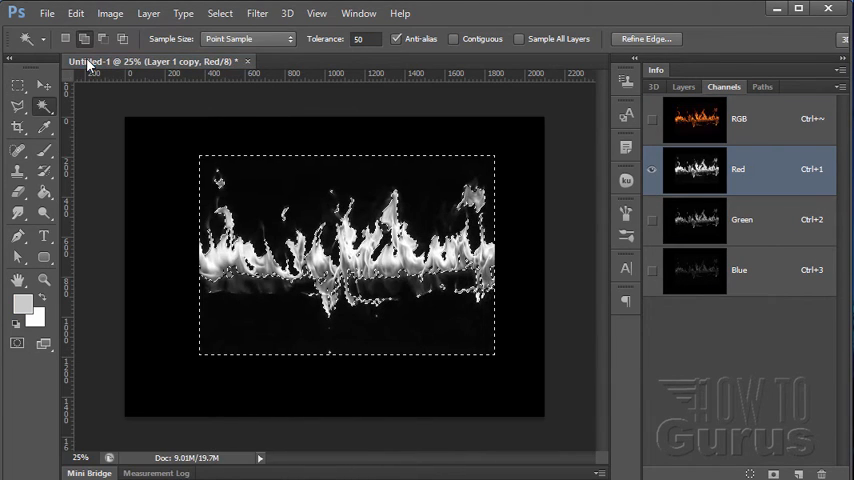
pyautogui.click(694, 118)
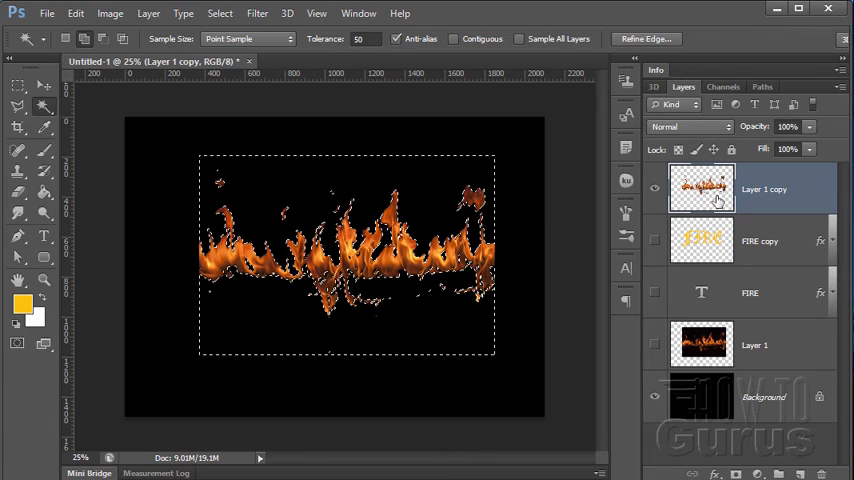
pyautogui.click(654, 397)
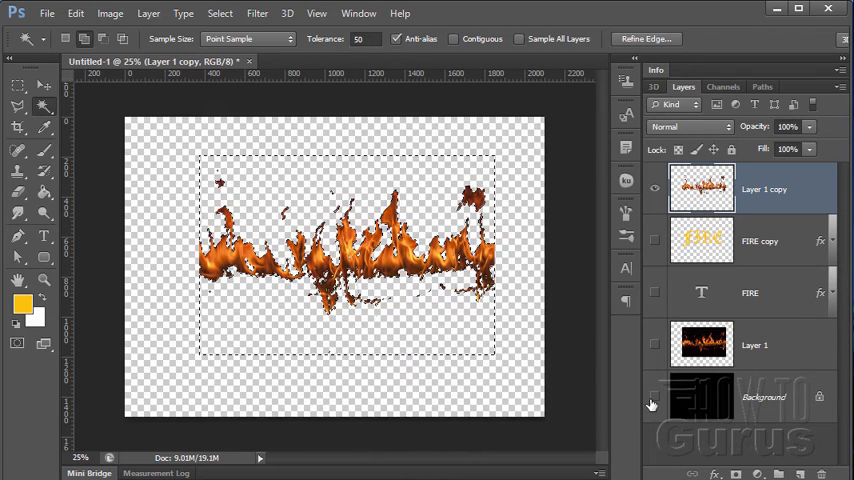
pyautogui.click(220, 13)
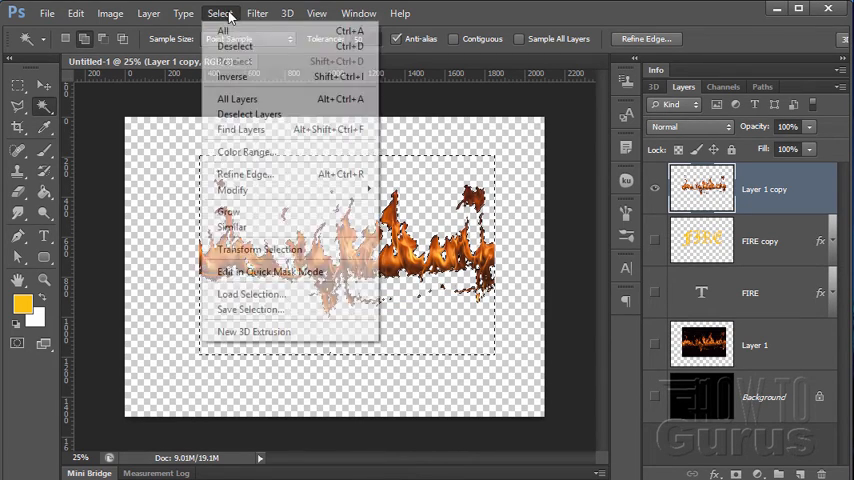
pyautogui.click(234, 46)
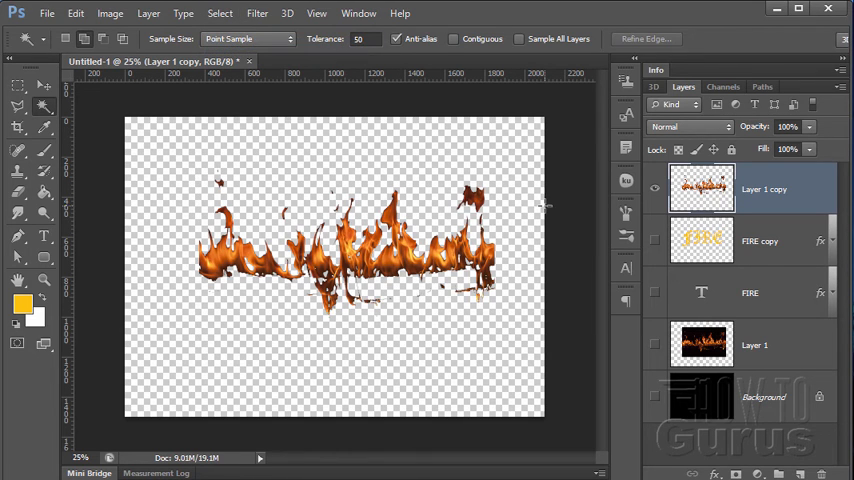
pyautogui.moveTo(738, 196)
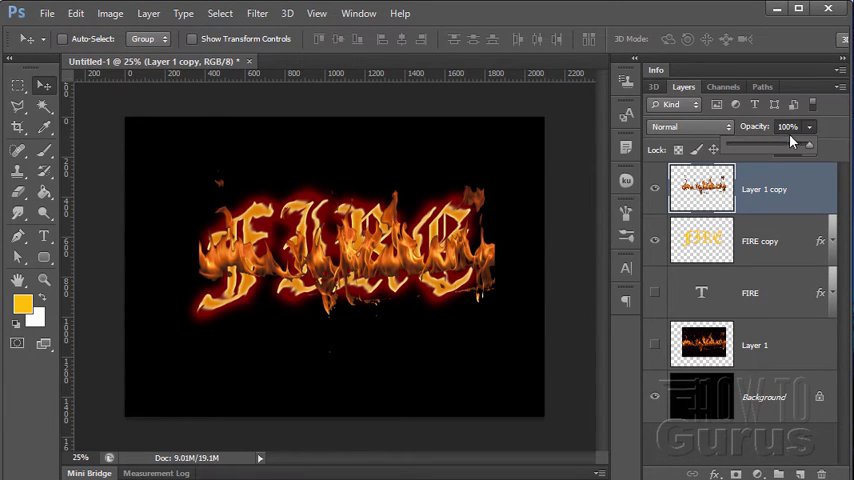
# Step: Lower Layer 1 copy's opacity to about half and switch to the Brush tool
pyautogui.moveTo(805, 138); pyautogui.dragTo(772, 138)
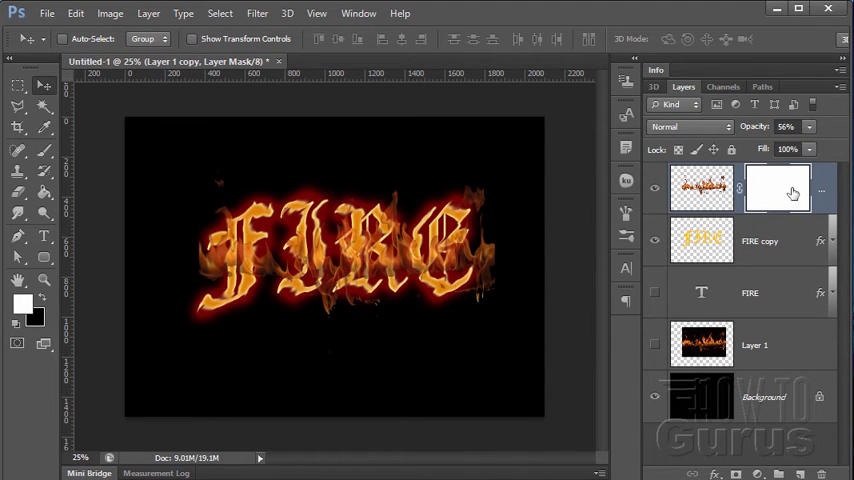
pyautogui.moveTo(138, 303)
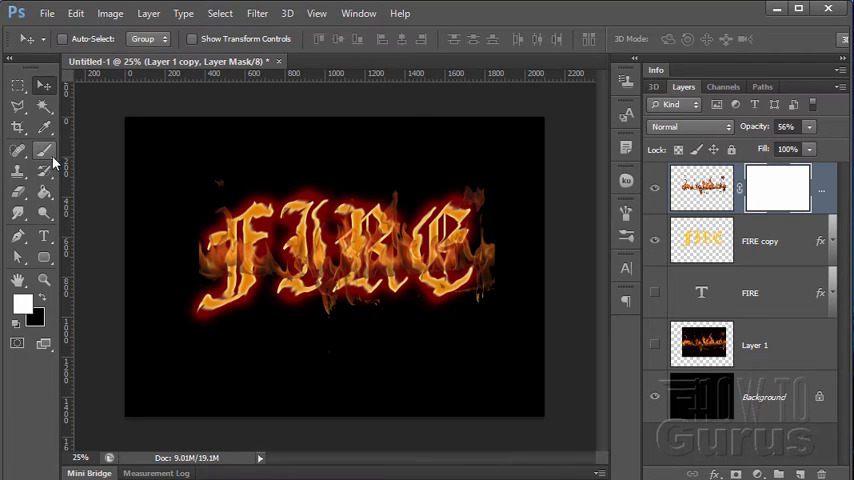
pyautogui.click(18, 151)
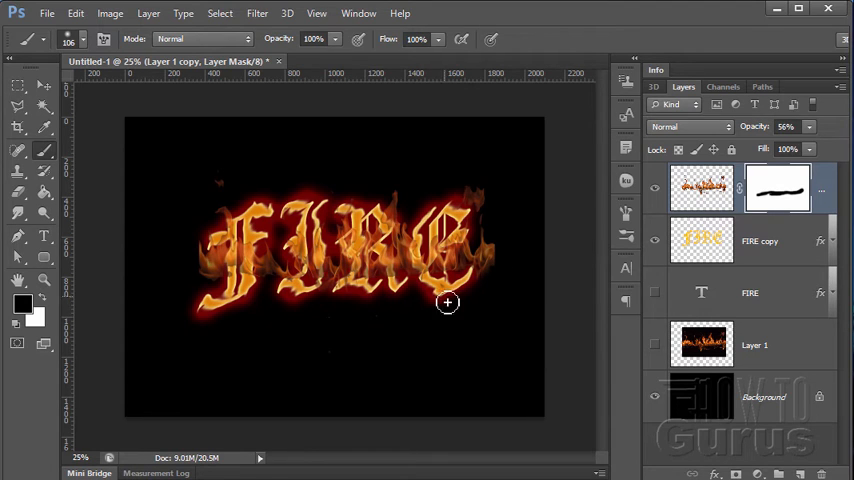
pyautogui.moveTo(357, 304)
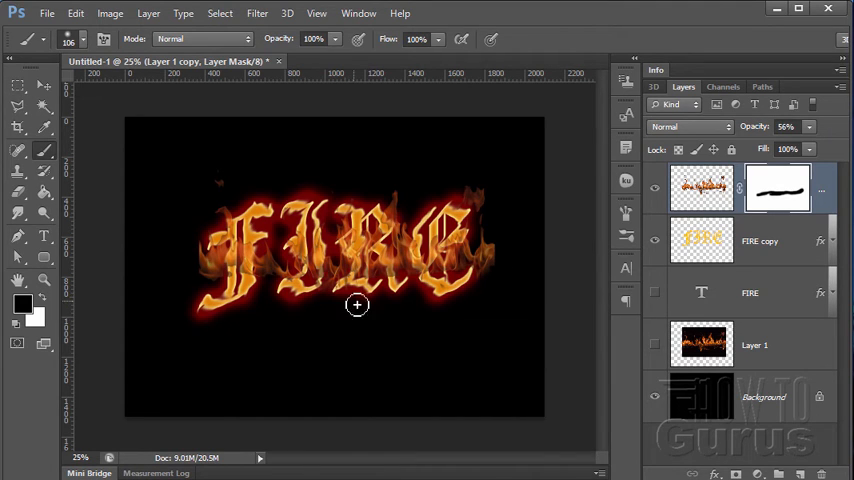
pyautogui.moveTo(449, 307)
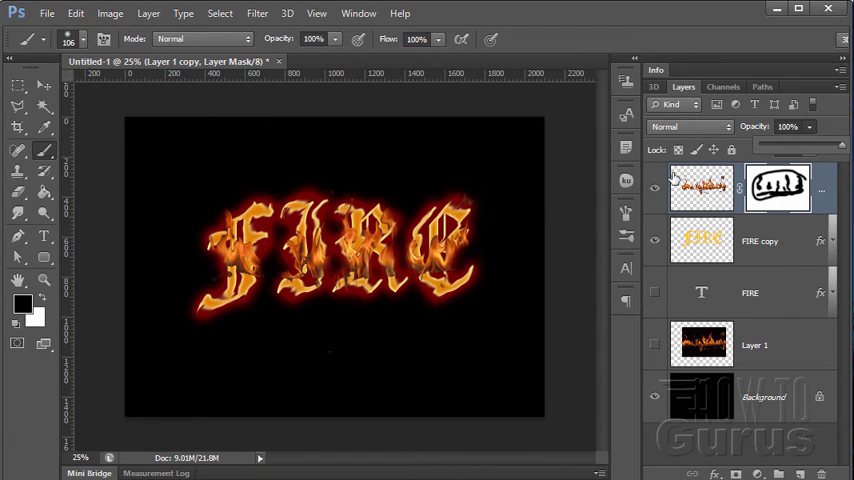
# Step: Set the flame copy's blend mode to Screen and make Layer 1 visible again
pyautogui.click(690, 126)
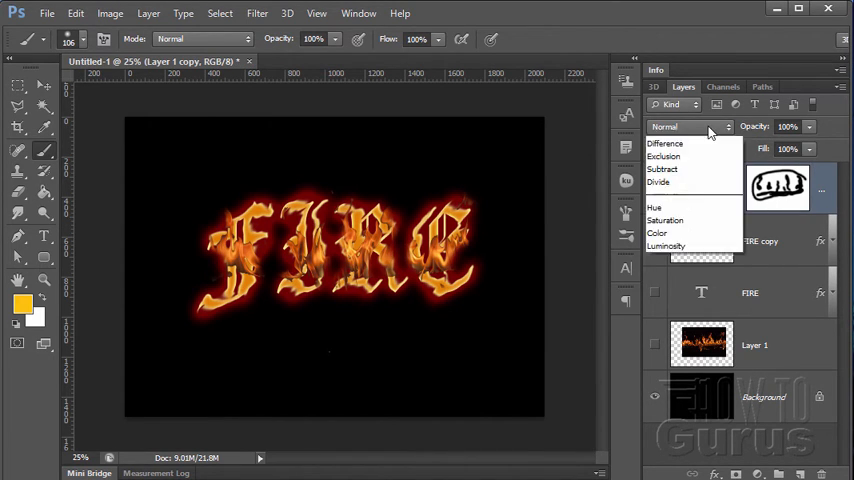
pyautogui.click(680, 140)
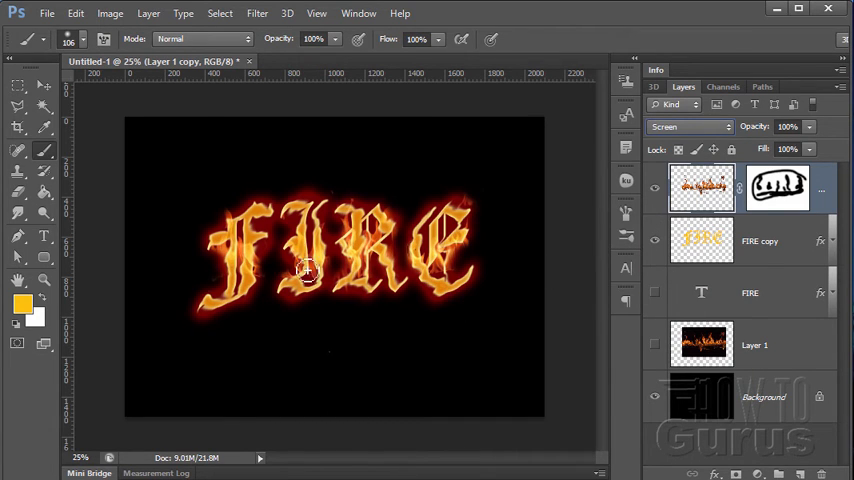
pyautogui.moveTo(513, 261)
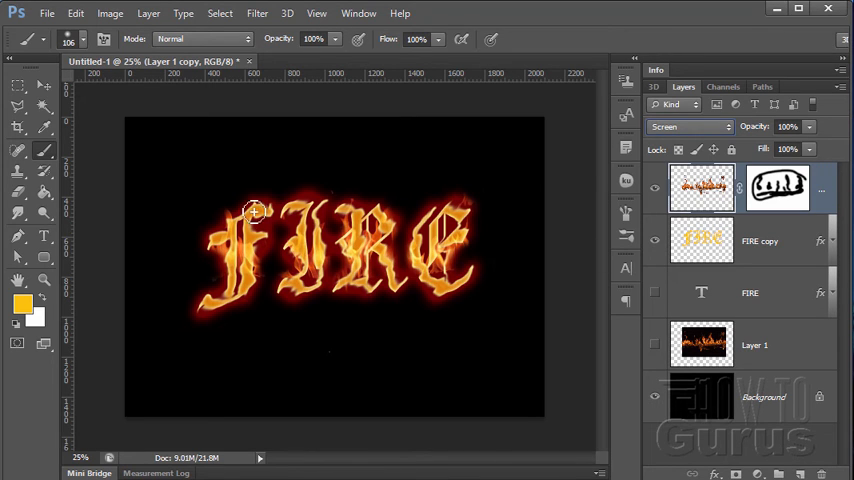
pyautogui.moveTo(281, 251)
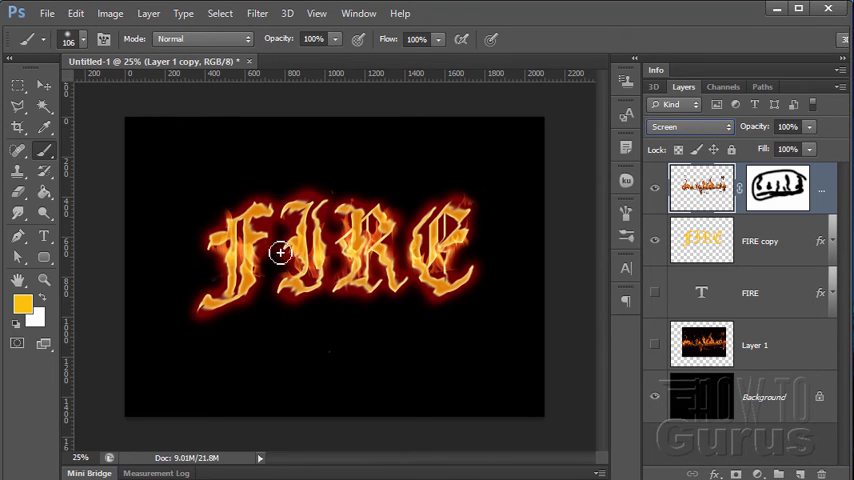
pyautogui.moveTo(368, 242)
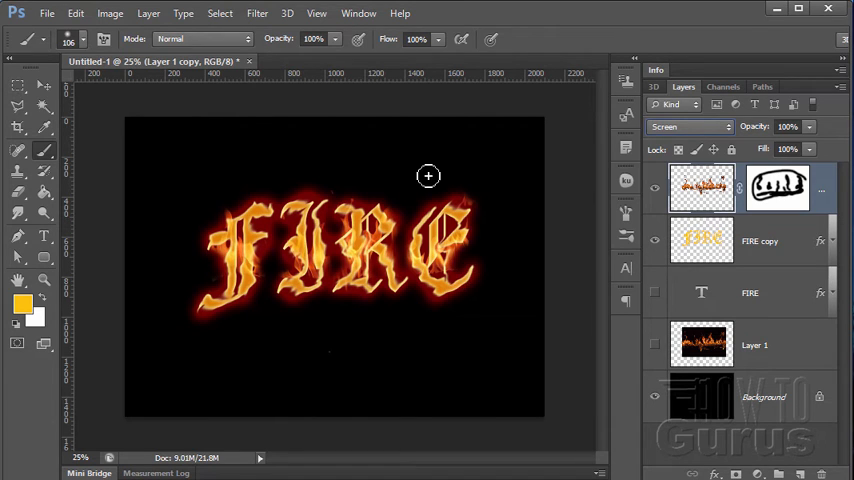
pyautogui.moveTo(275, 272)
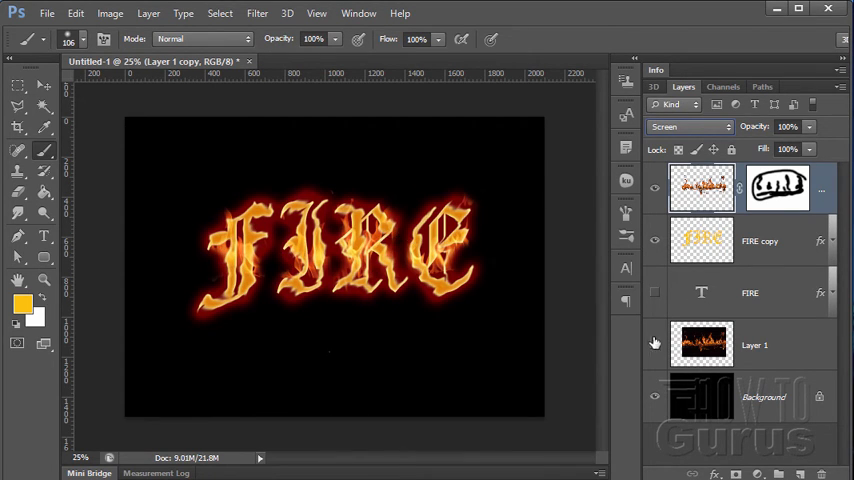
pyautogui.click(754, 345)
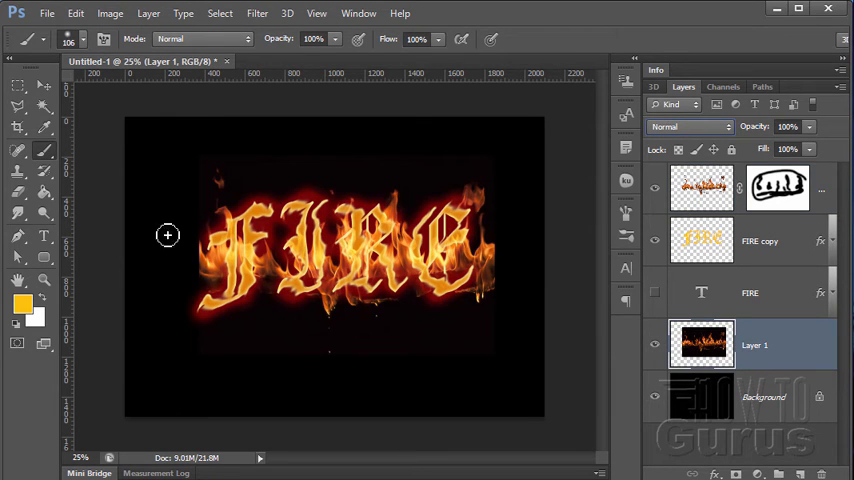
# Step: Pick Layer 1 to work on
pyautogui.click(18, 85)
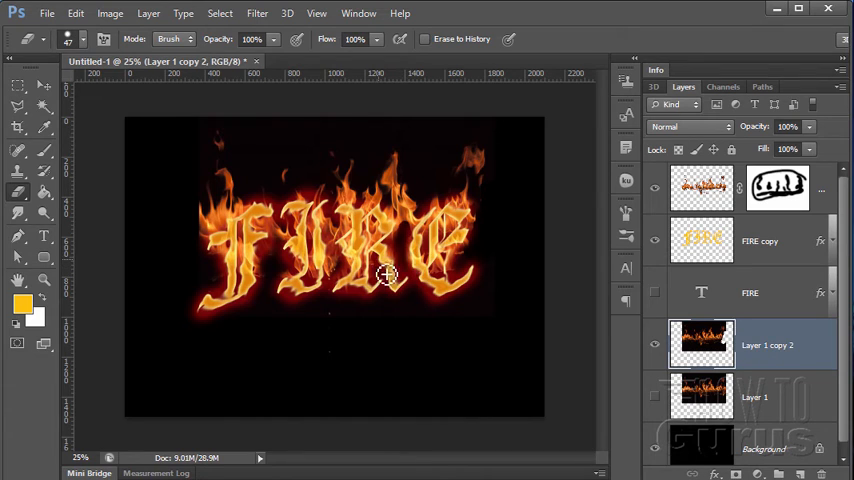
pyautogui.moveTo(449, 270)
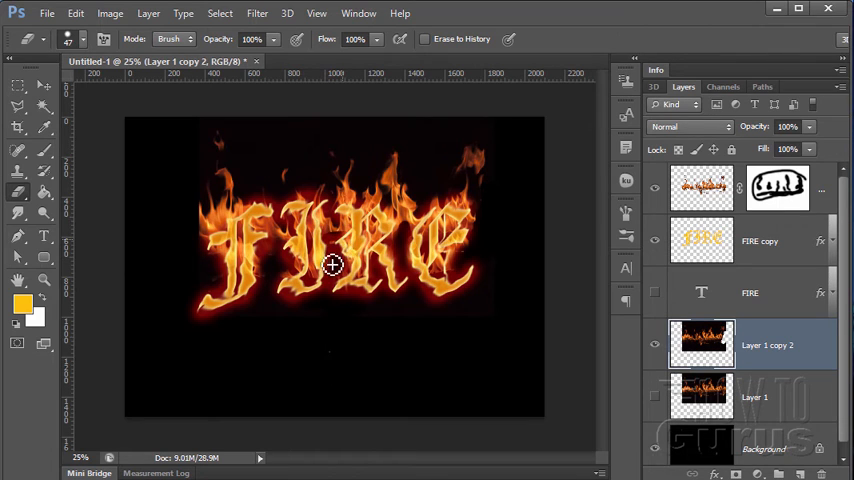
pyautogui.moveTo(332, 240)
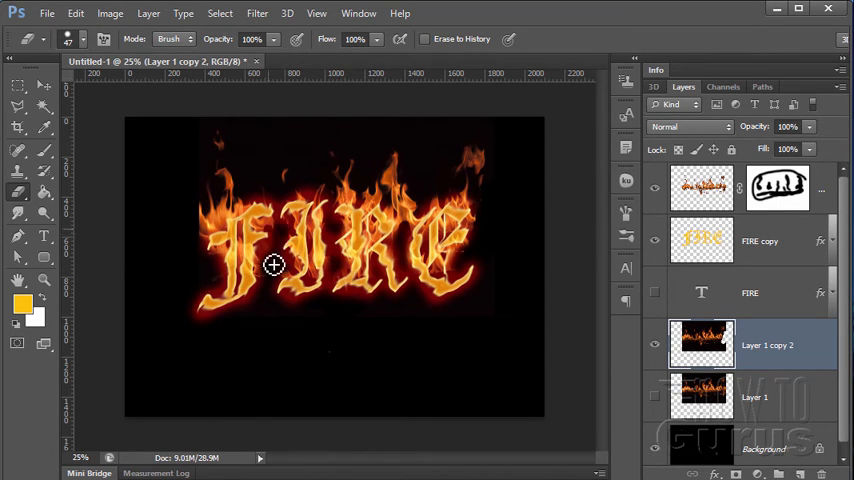
pyautogui.moveTo(203, 217)
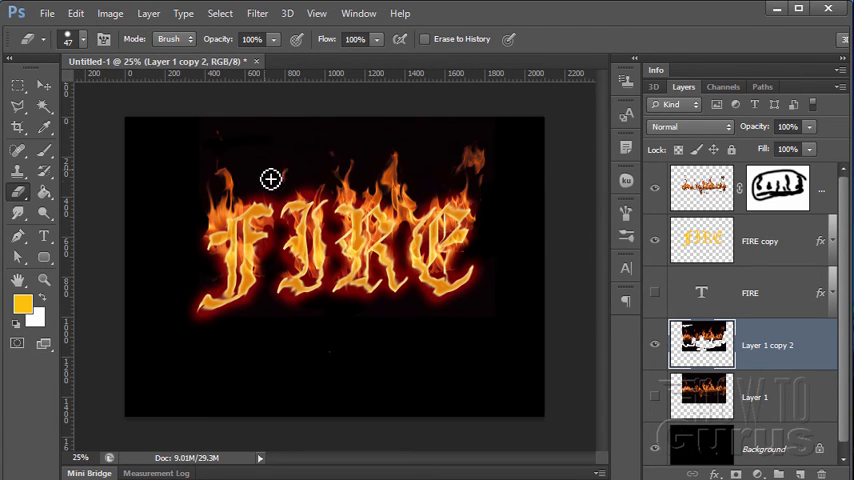
pyautogui.moveTo(552, 231)
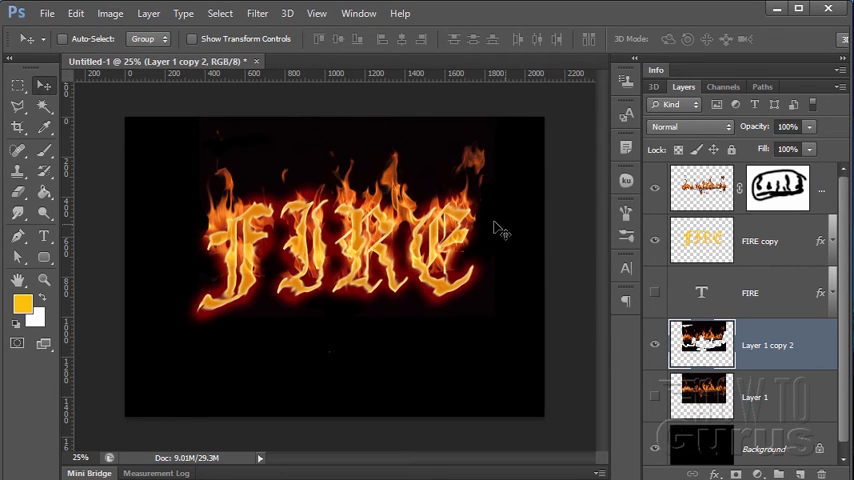
pyautogui.moveTo(528, 237)
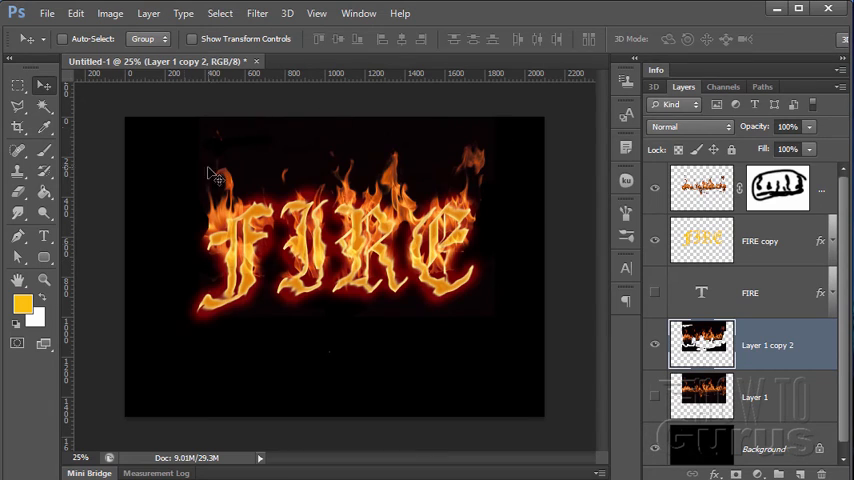
pyautogui.moveTo(443, 330)
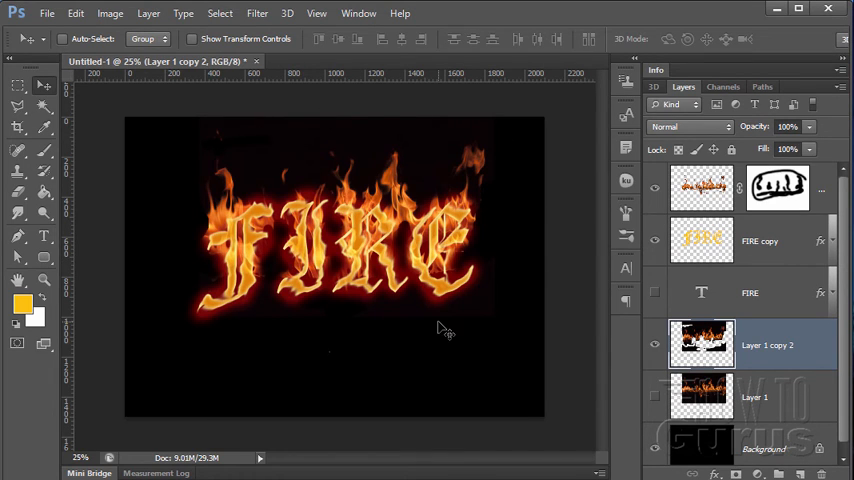
pyautogui.moveTo(795, 285)
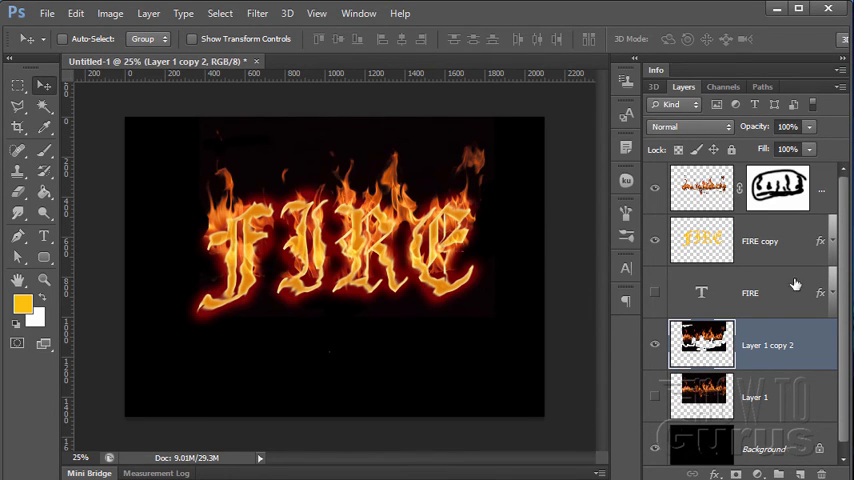
# Step: Expand FIRE copy's effects, open its Outer Glow settings, and confirm them with OK
pyautogui.click(818, 240)
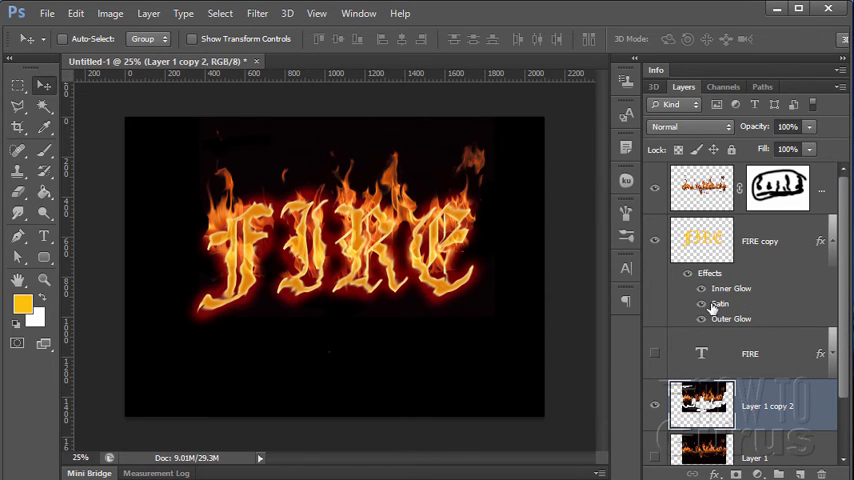
pyautogui.doubleClick(731, 318)
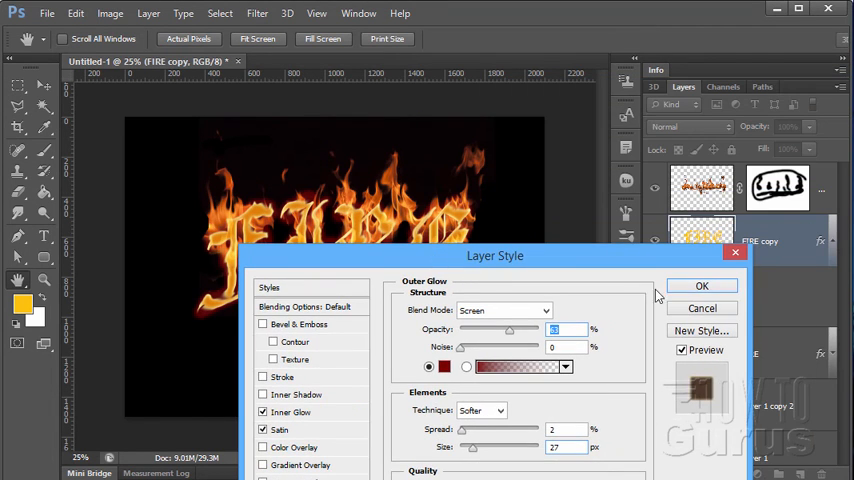
pyautogui.click(702, 286)
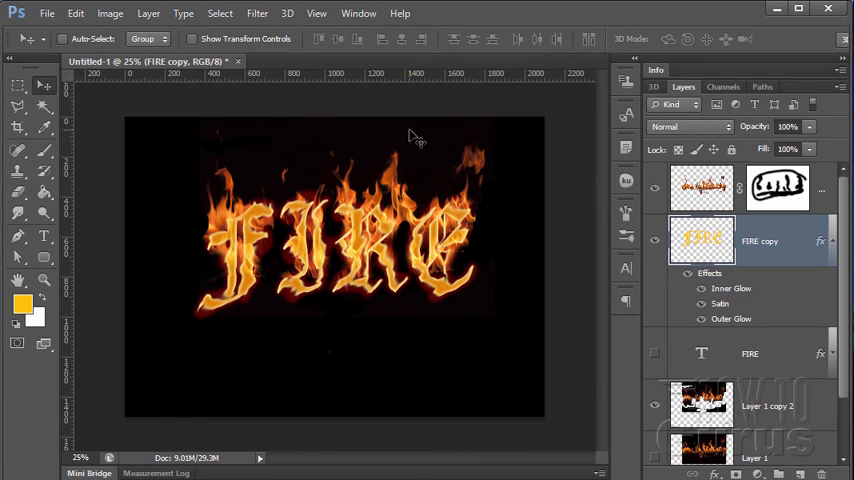
pyautogui.moveTo(203, 182)
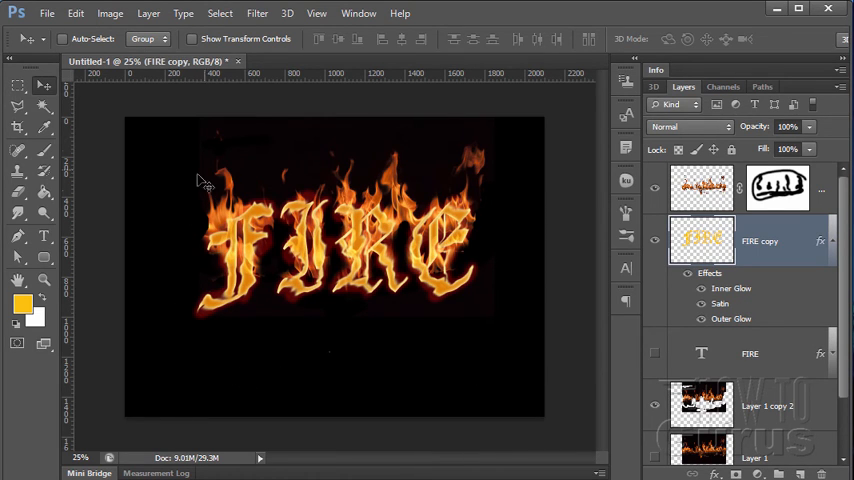
pyautogui.moveTo(520, 270)
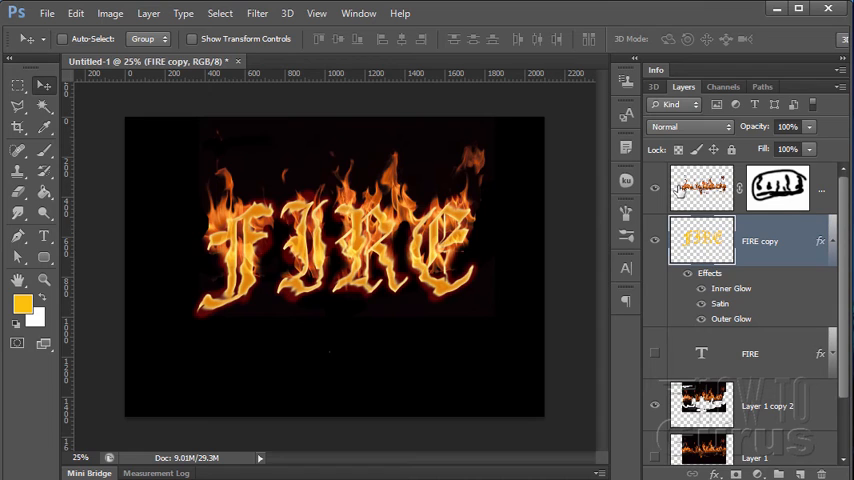
pyautogui.moveTo(805, 203)
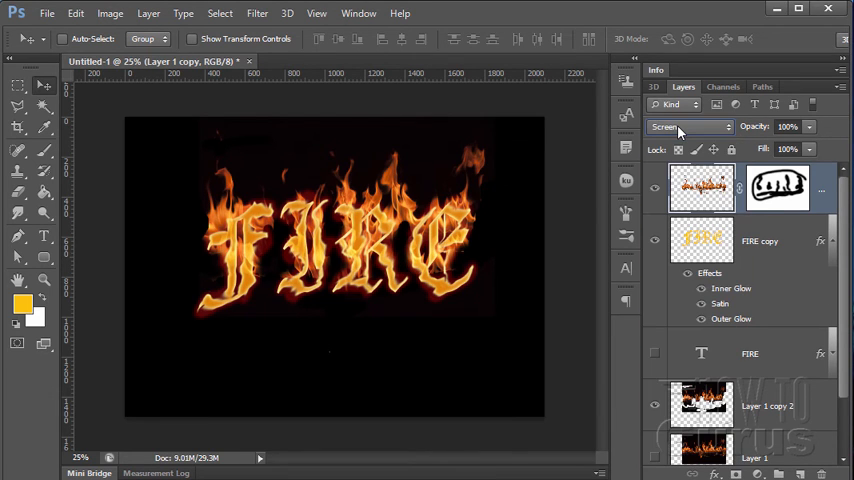
# Step: Preview Linear Dodge, Soft Light, Difference, Hue, Luminosity, Pin Light and Vivid Light on the flames
pyautogui.click(688, 126)
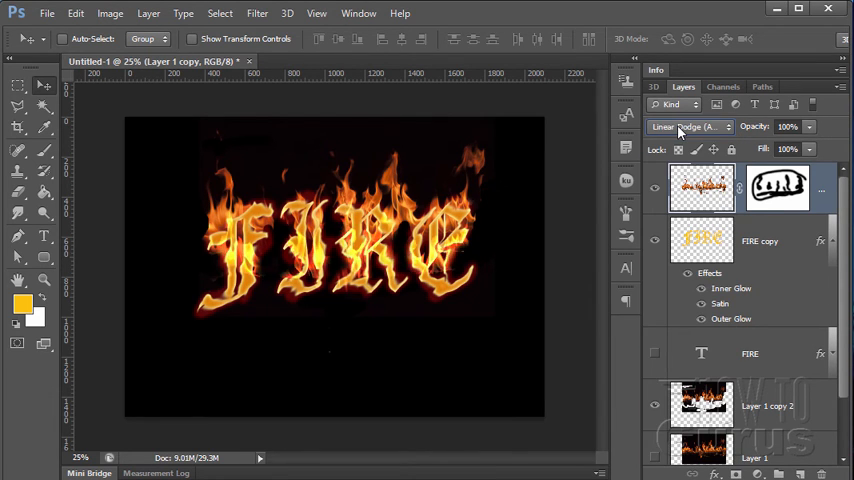
pyautogui.click(687, 126)
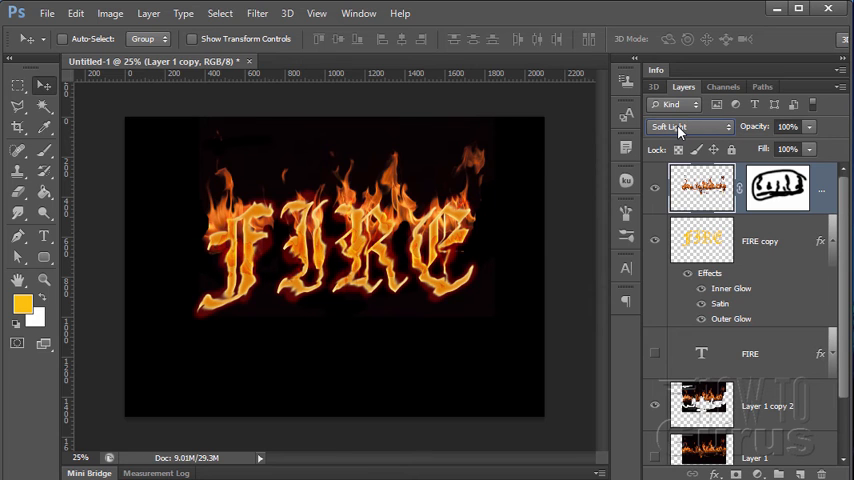
pyautogui.click(688, 126)
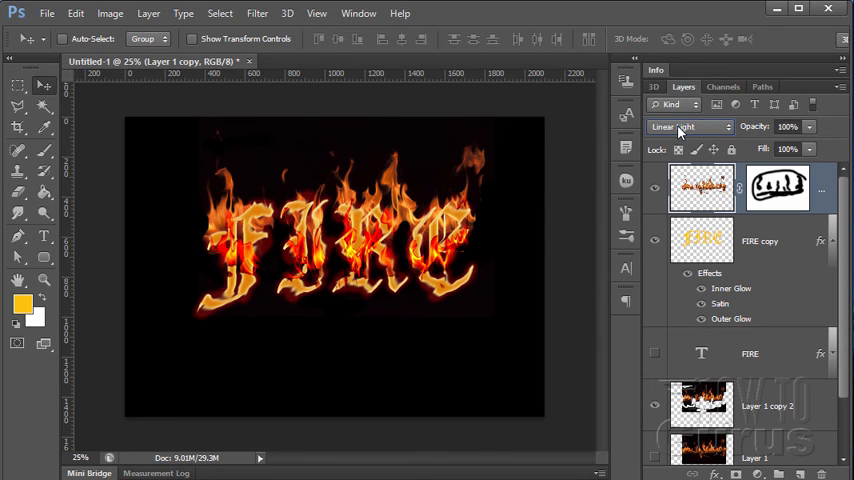
pyautogui.click(688, 126)
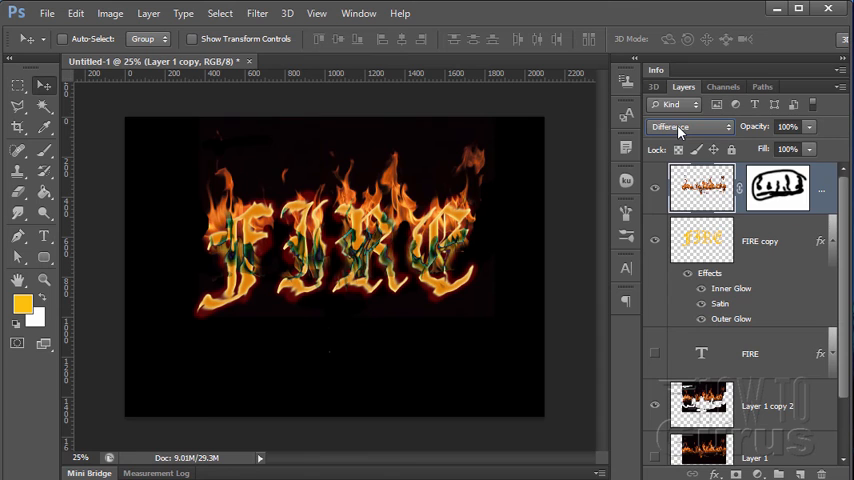
pyautogui.click(689, 126)
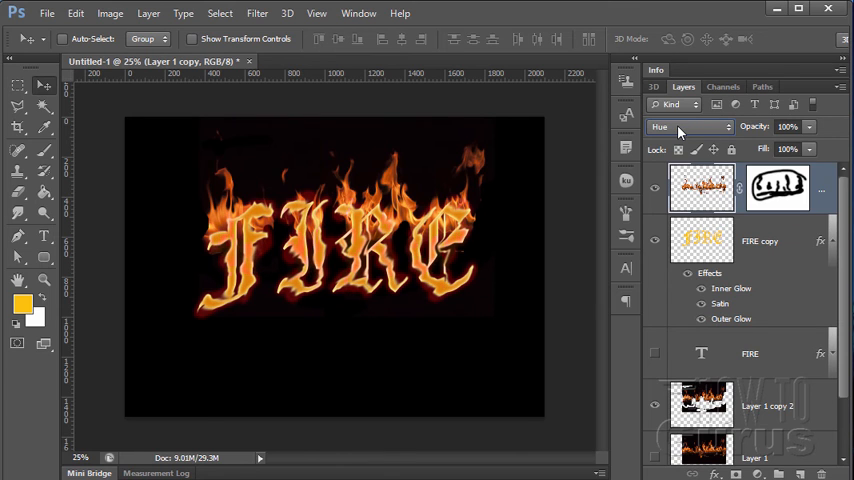
pyautogui.click(688, 127)
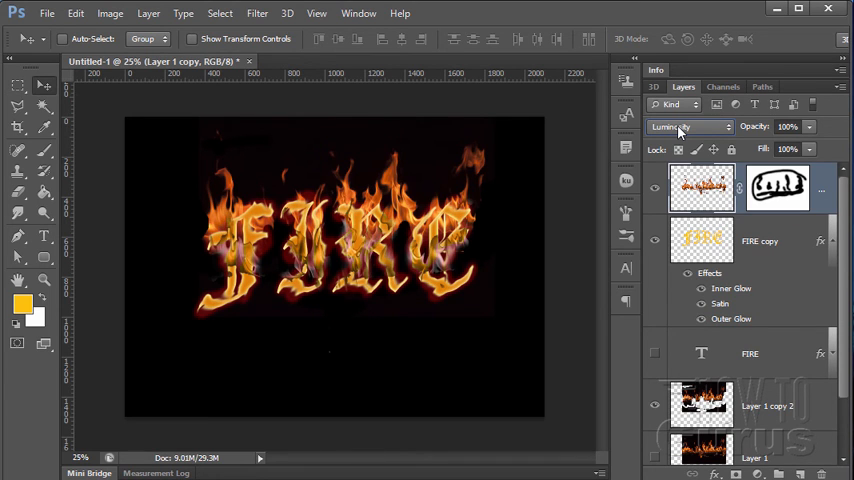
pyautogui.click(687, 126)
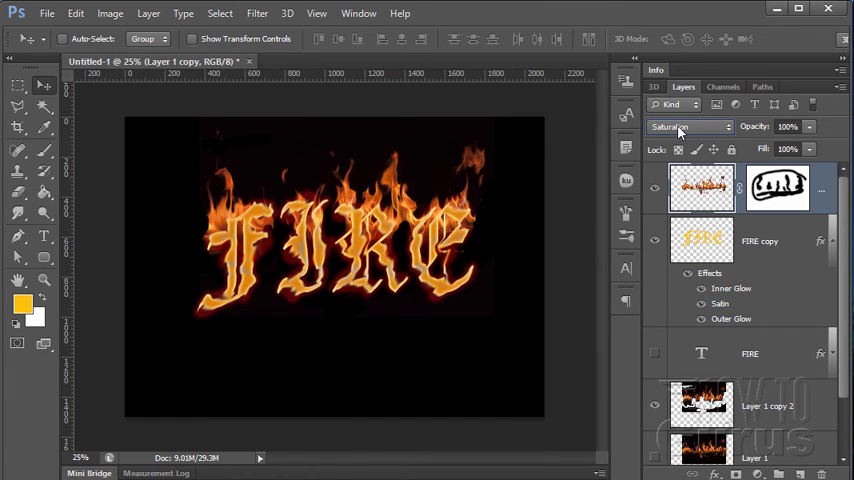
pyautogui.click(688, 127)
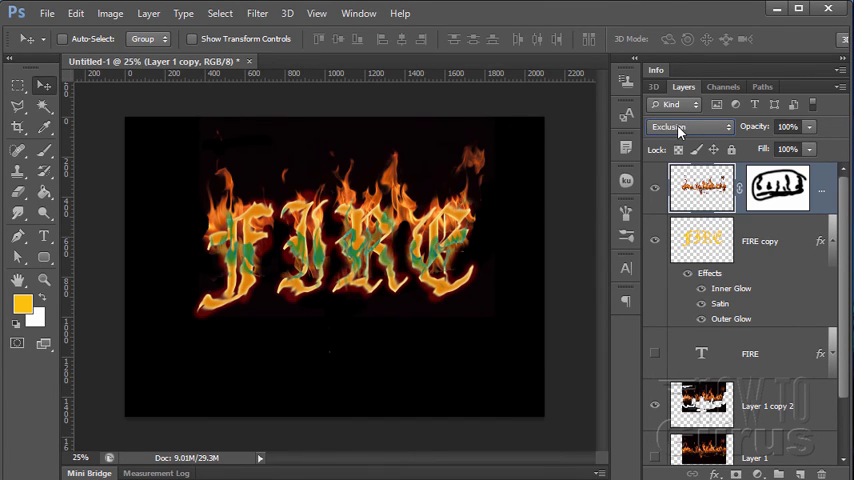
pyautogui.click(688, 126)
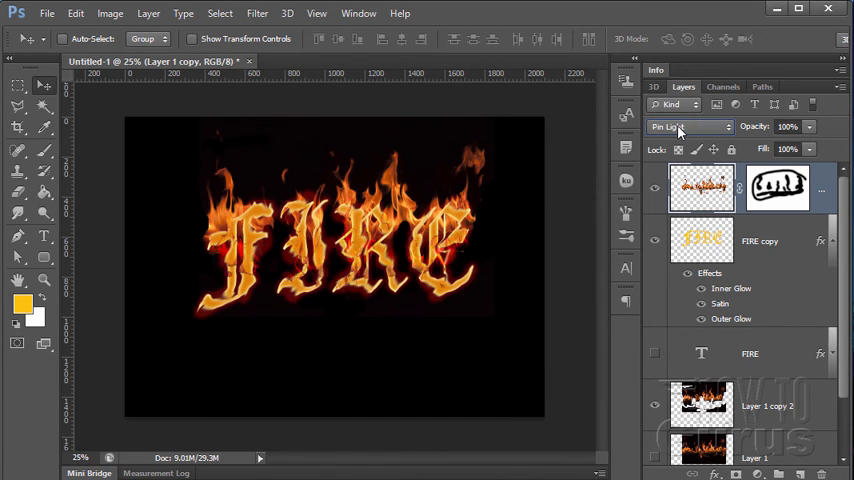
pyautogui.click(688, 126)
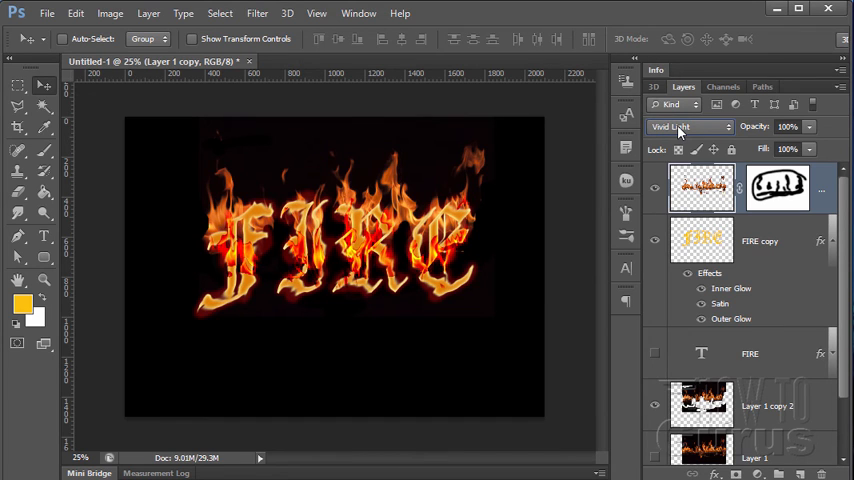
pyautogui.click(690, 126)
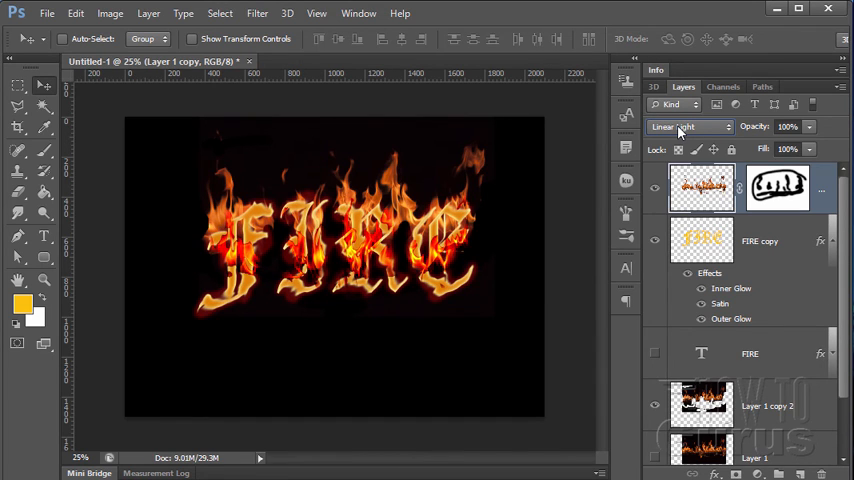
# Step: Try Overlay, Color Dodge, Color Burn, Darken, Multiply and Lighten, then settle on Screen
pyautogui.click(688, 126)
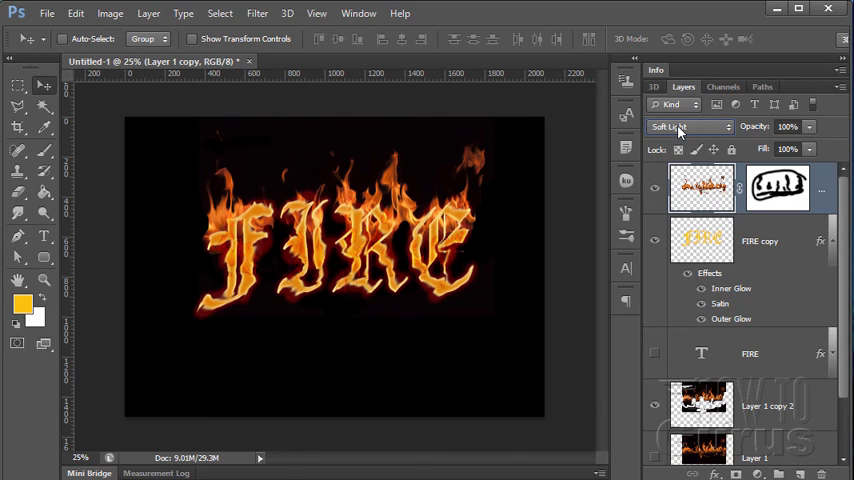
pyautogui.click(688, 126)
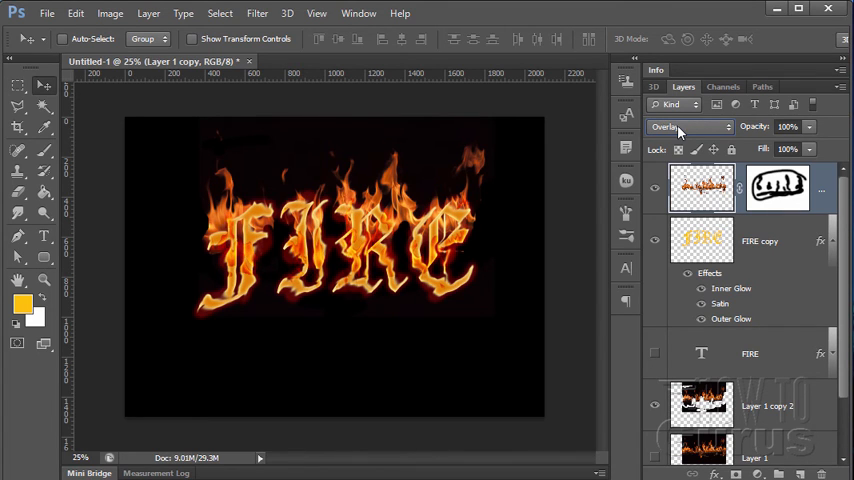
pyautogui.click(688, 126)
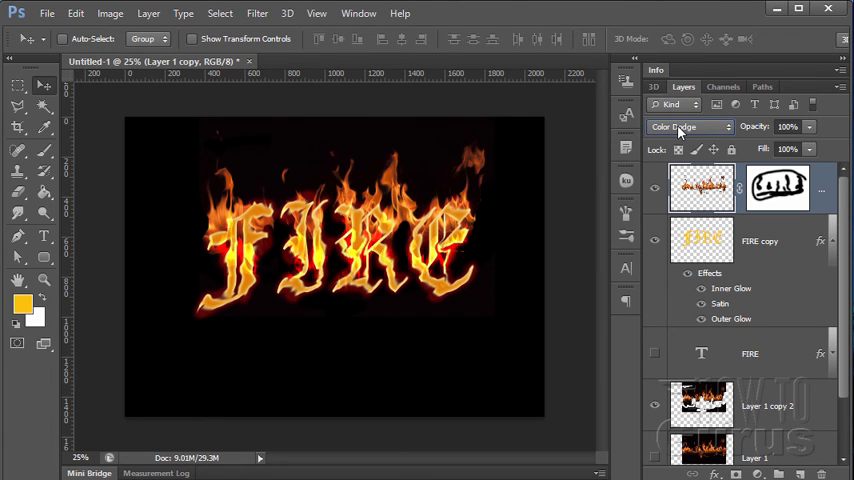
pyautogui.click(690, 126)
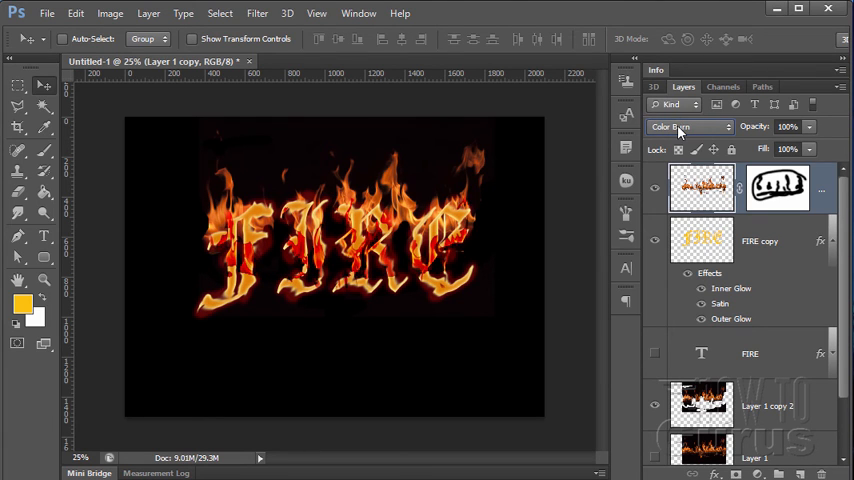
pyautogui.click(687, 126)
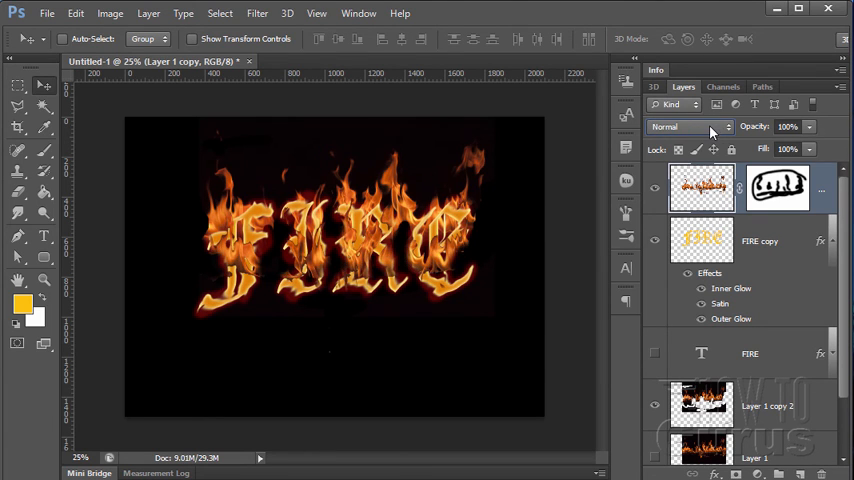
pyautogui.click(683, 126)
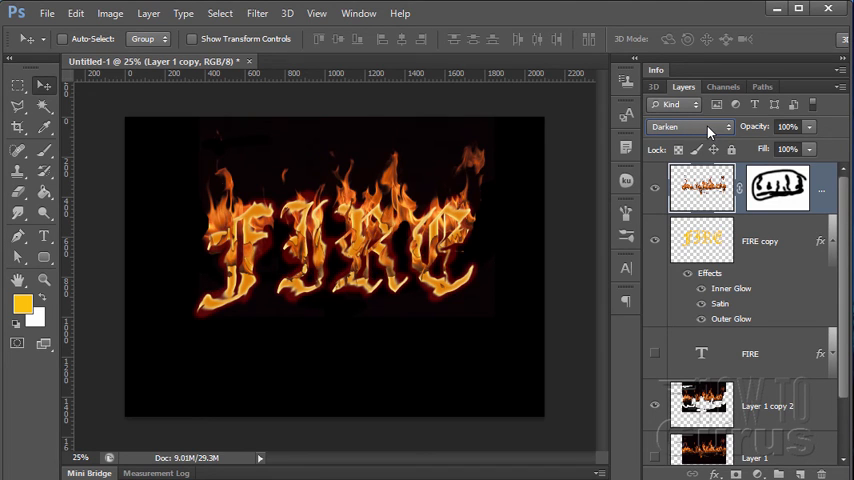
pyautogui.click(690, 126)
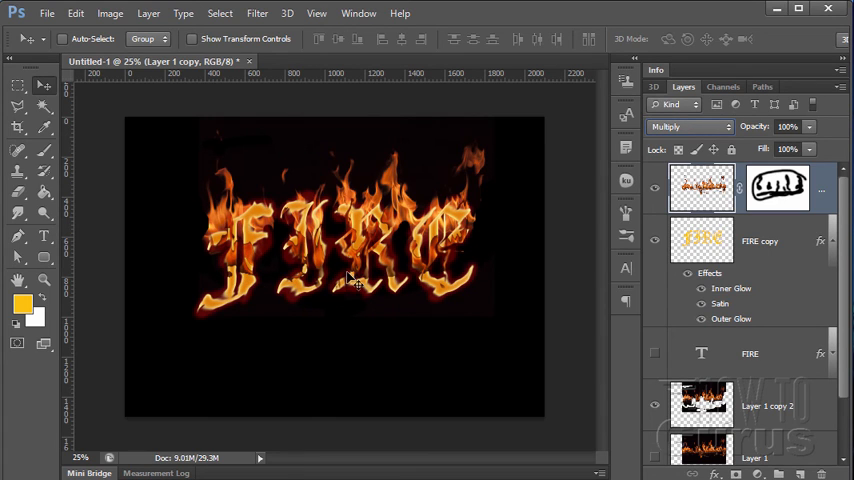
pyautogui.click(688, 126)
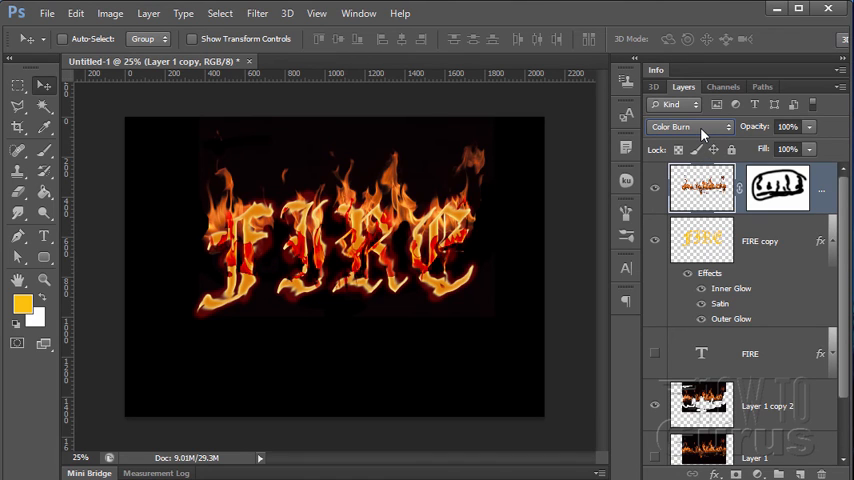
pyautogui.click(680, 126)
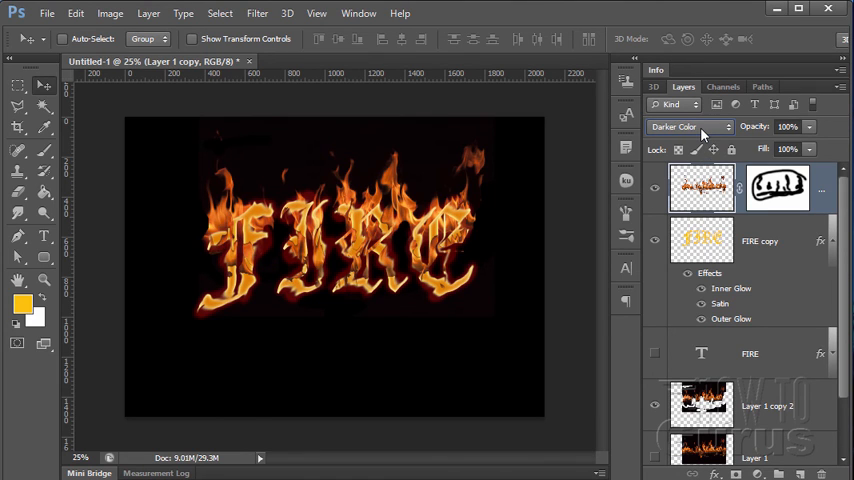
pyautogui.click(685, 126)
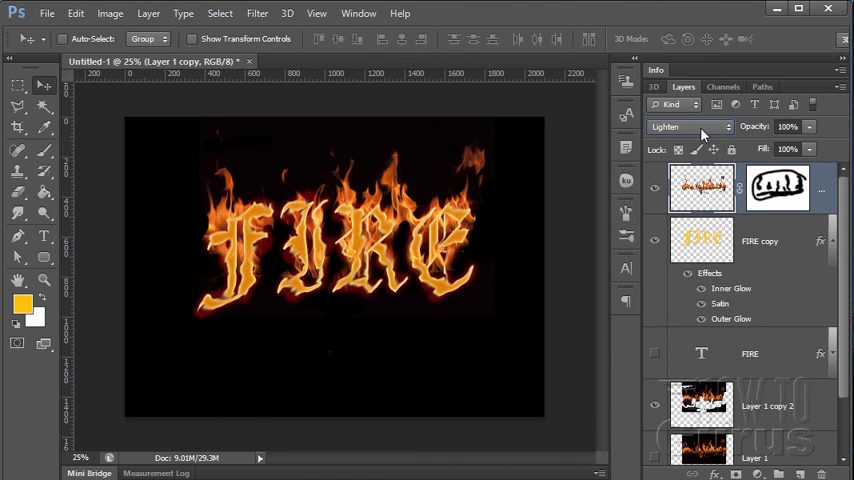
pyautogui.click(685, 126)
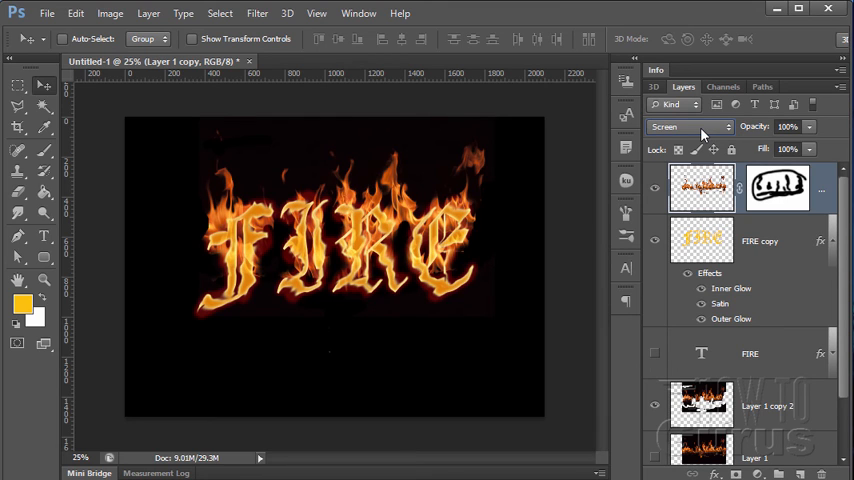
pyautogui.moveTo(313, 181)
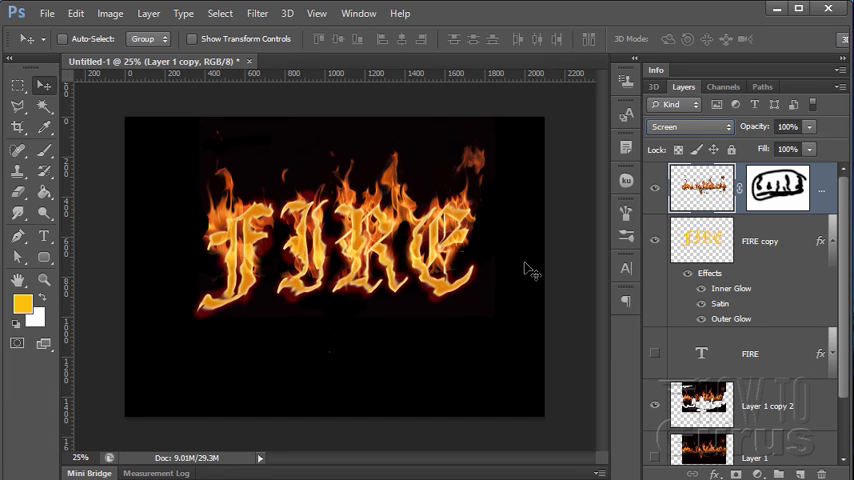
pyautogui.moveTo(415, 180)
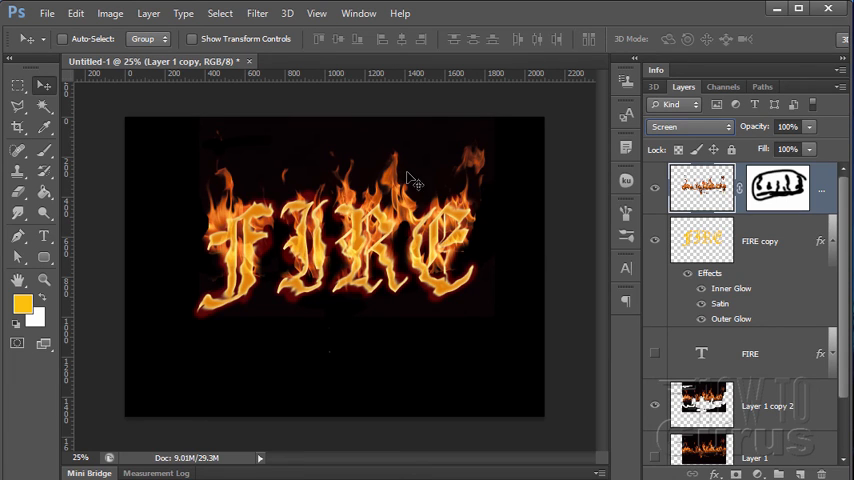
pyautogui.moveTo(560, 245)
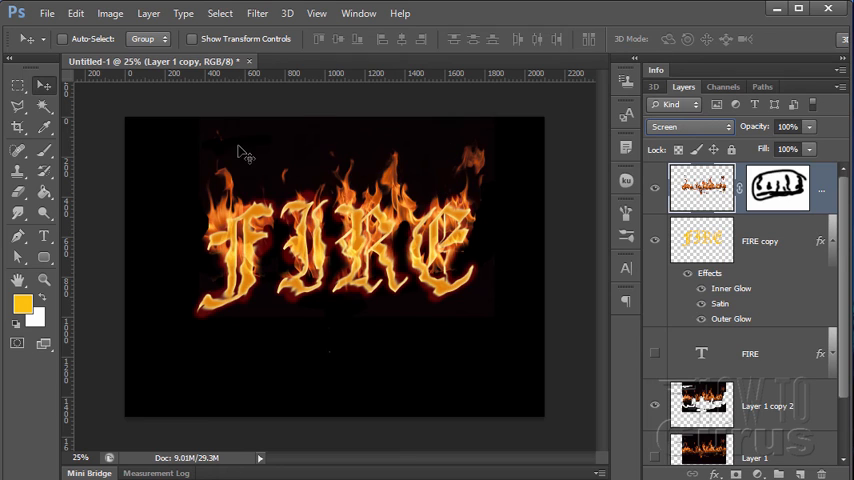
pyautogui.moveTo(492, 182)
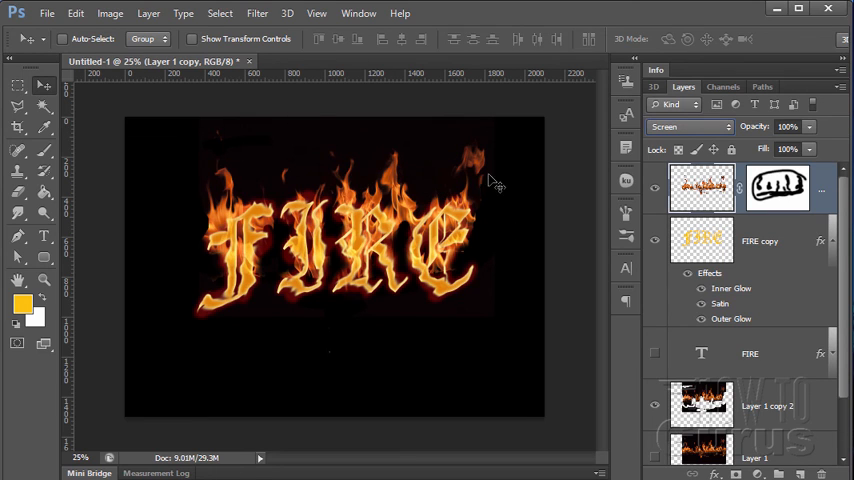
pyautogui.moveTo(532, 214)
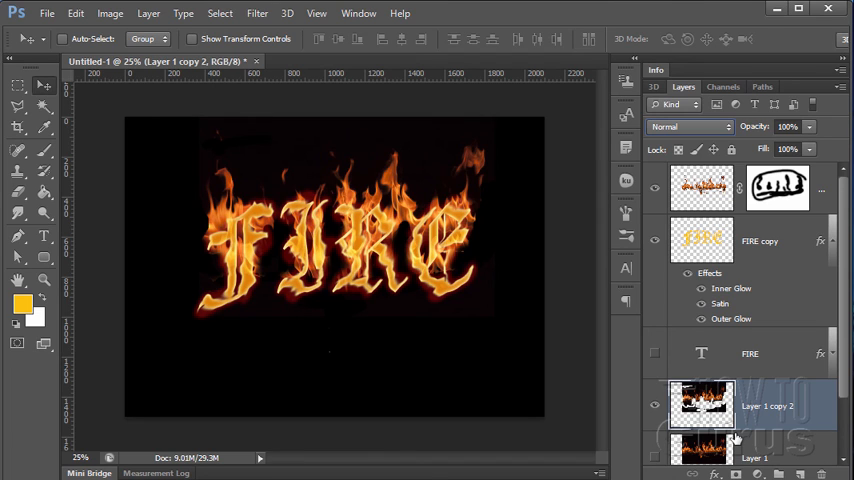
pyautogui.moveTo(453, 138)
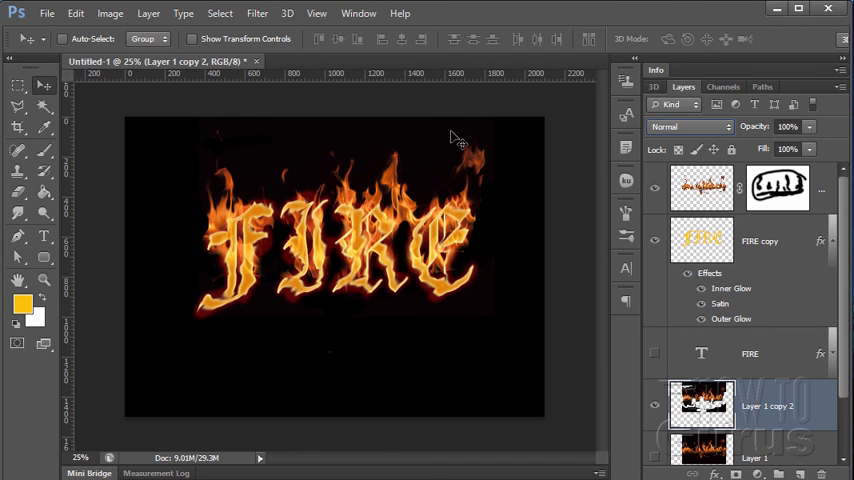
pyautogui.moveTo(520, 200)
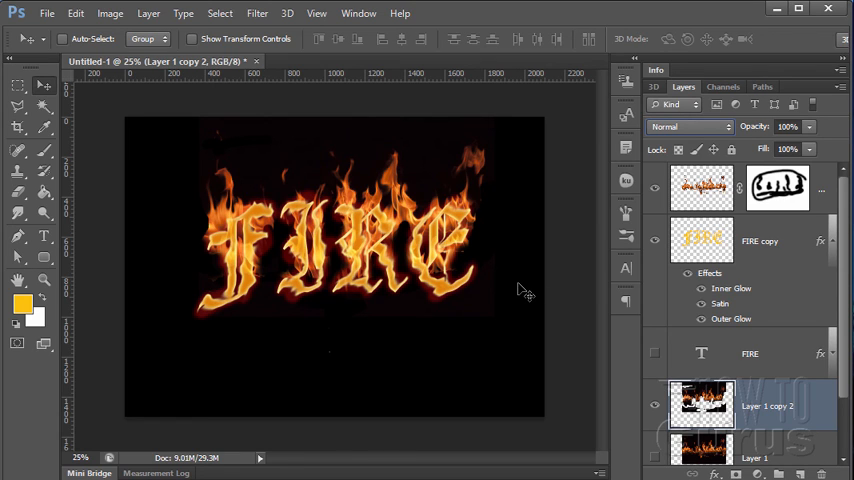
pyautogui.moveTo(237, 165)
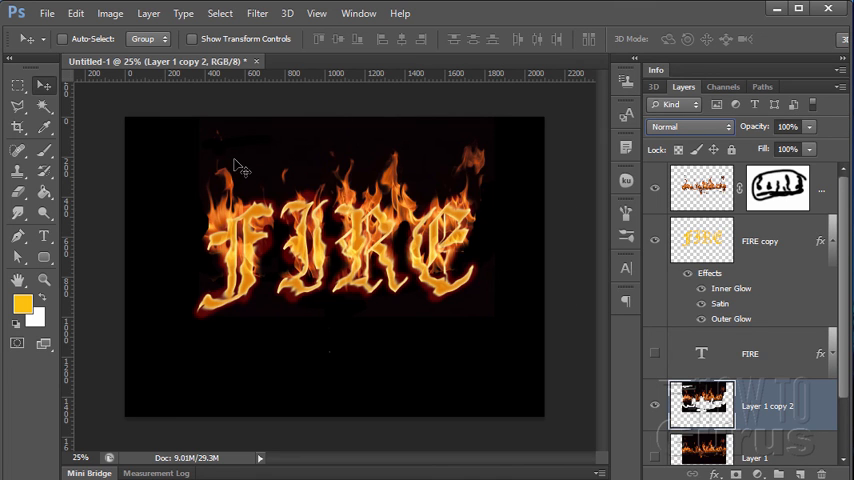
pyautogui.moveTo(347, 352)
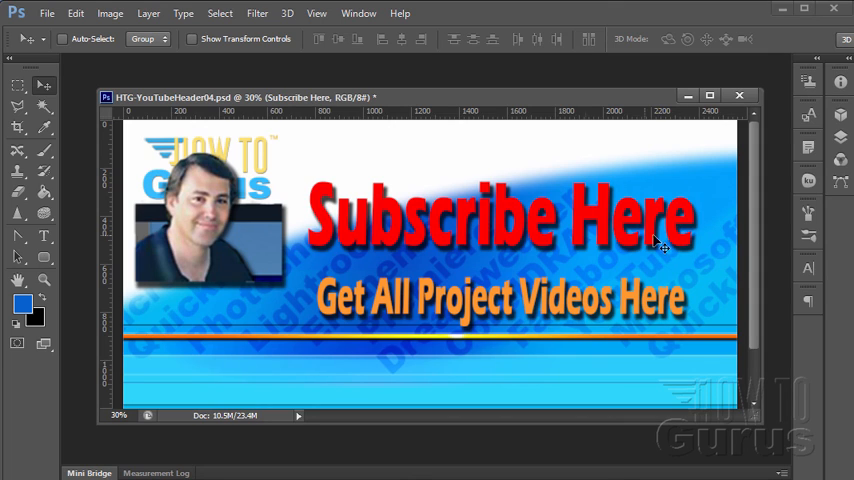
pyautogui.moveTo(632, 227)
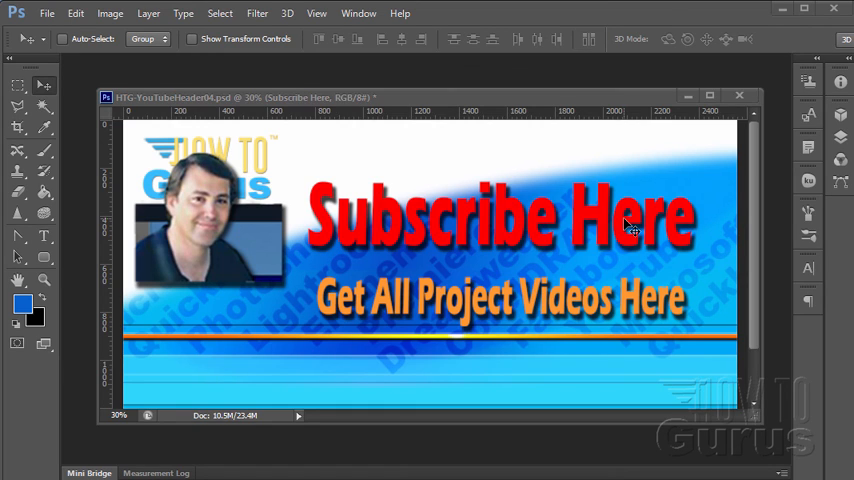
pyautogui.moveTo(498, 352)
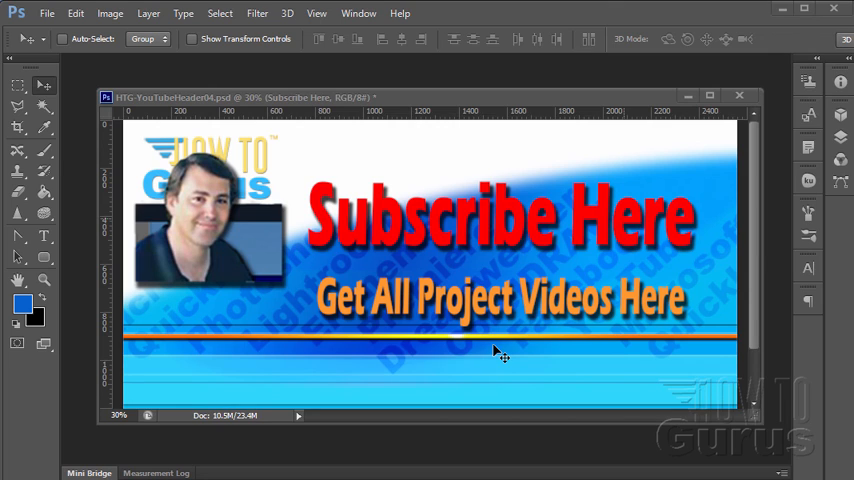
pyautogui.moveTo(432, 360)
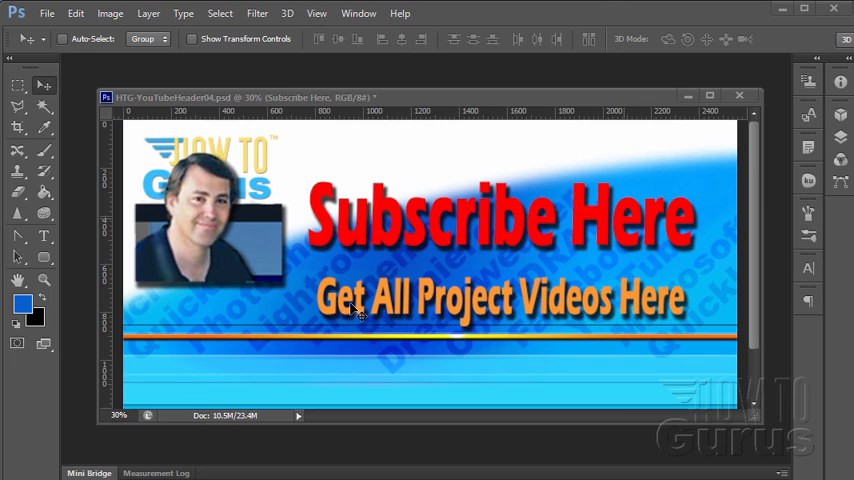
pyautogui.moveTo(405, 328)
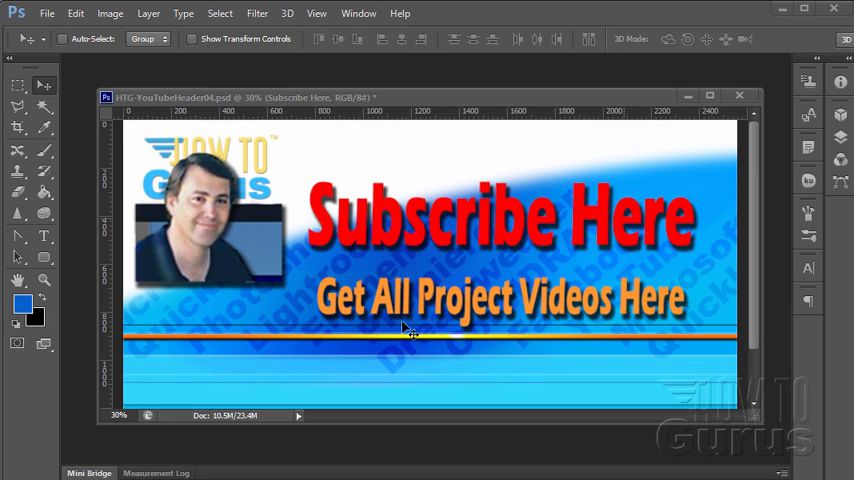
pyautogui.moveTo(464, 389)
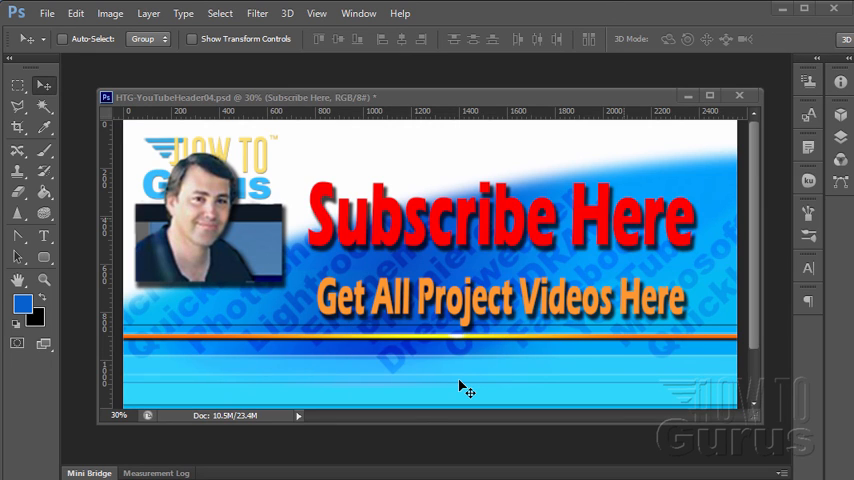